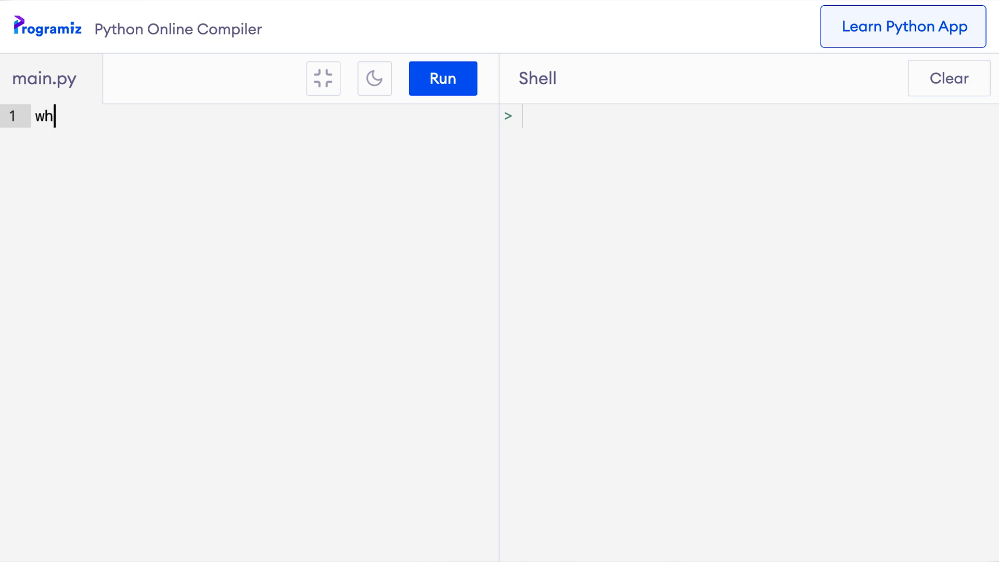
Write 'while test_condition:' with an indented 'statement(s)' line, and highlight test_condition
type("ile test_c")
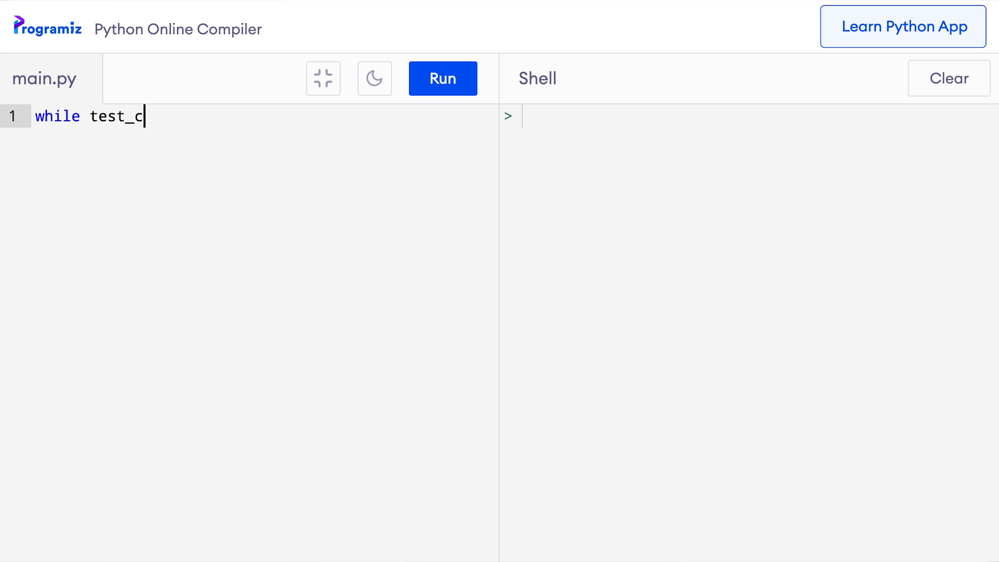
type("ondition:")
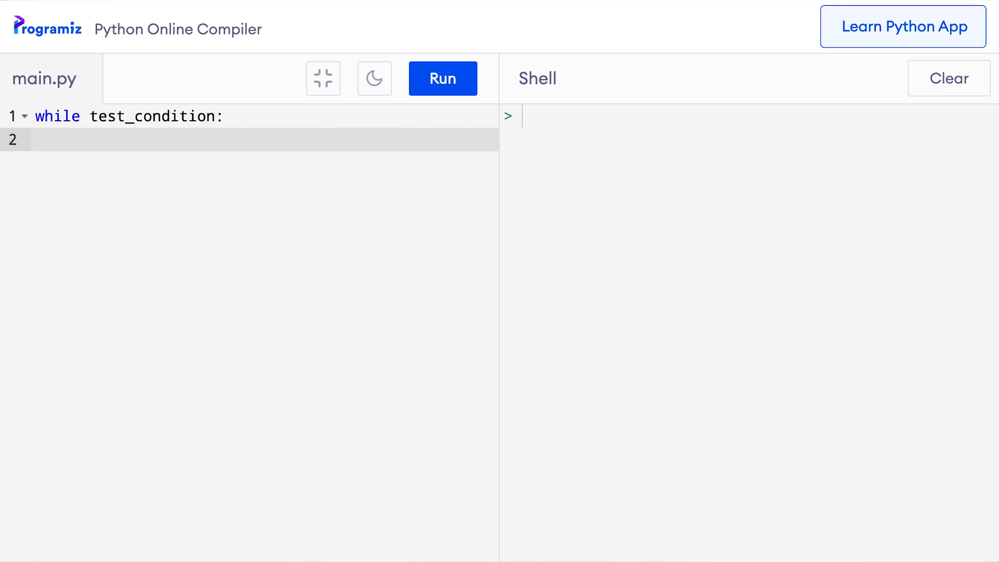
type("statement")
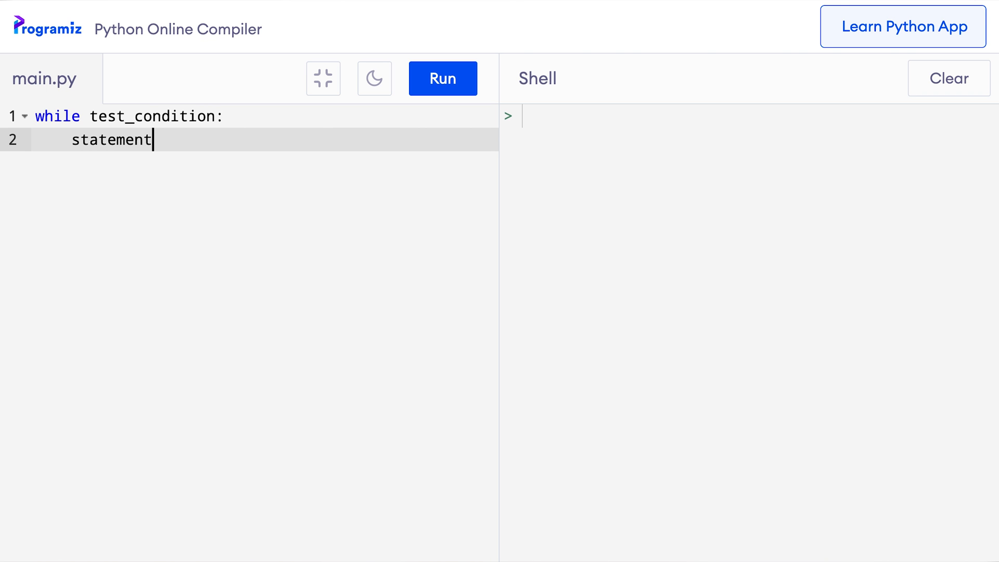
type("(s)")
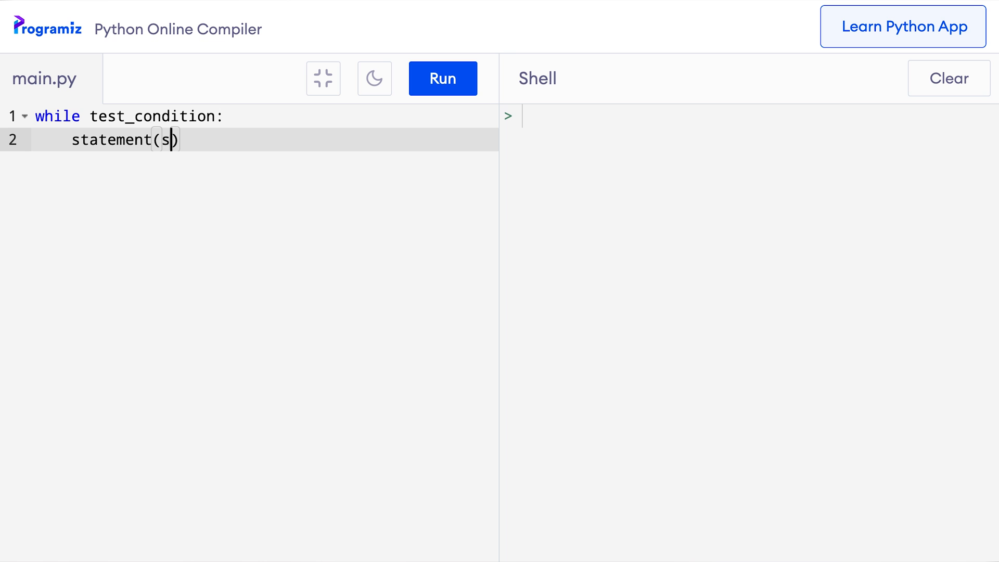
mouse_move(71, 144)
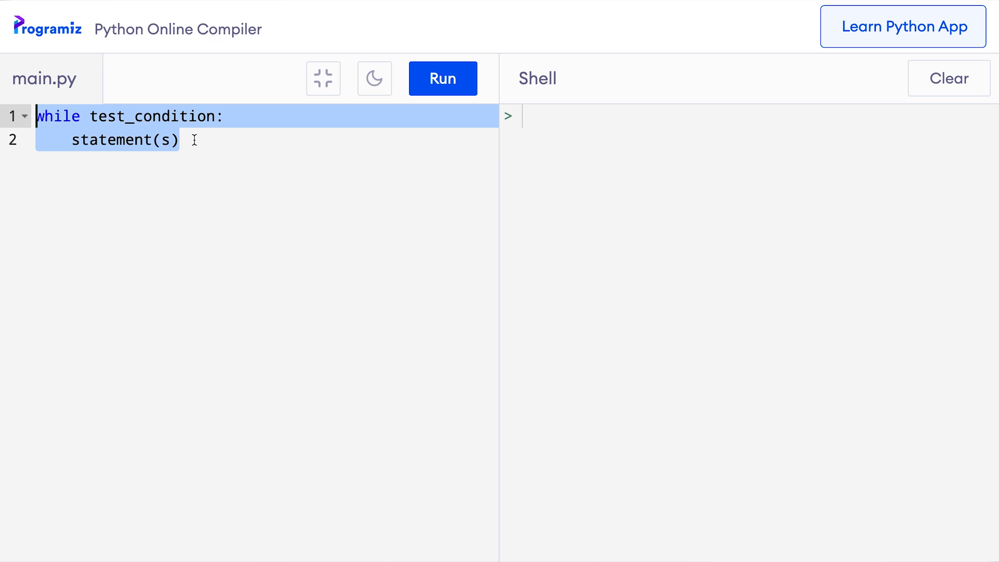
left_click(177, 116)
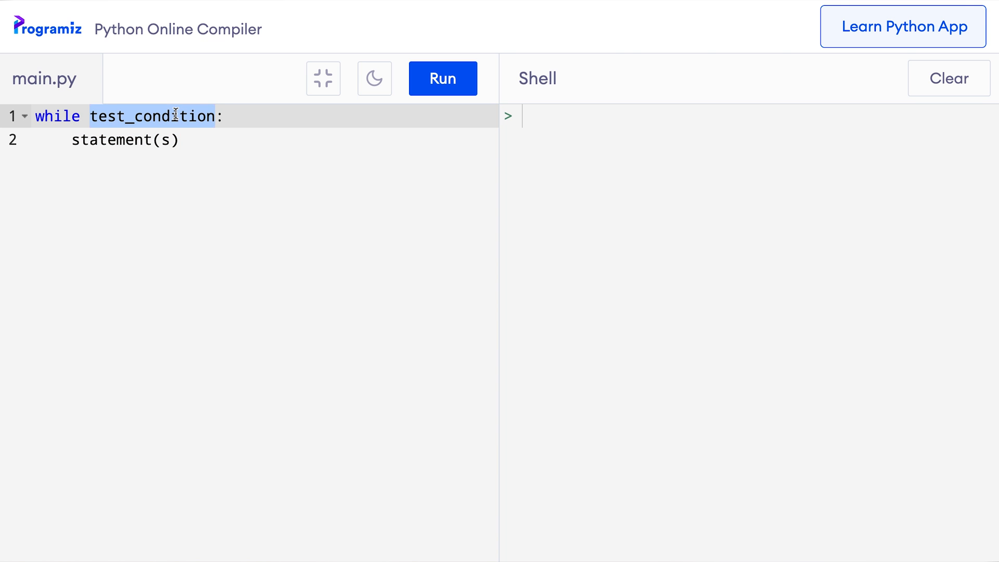
left_click(181, 140)
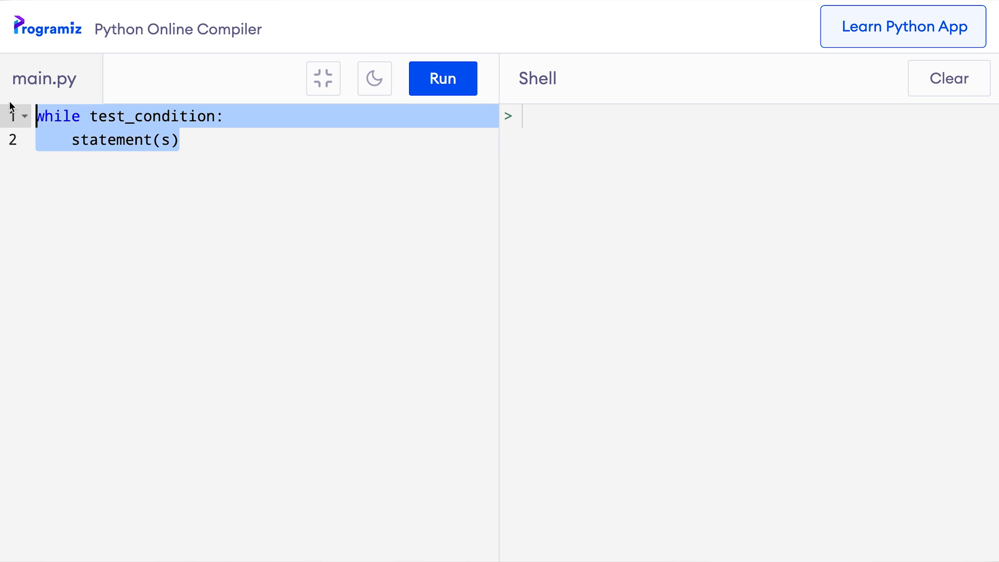
Write count = 0 and while count < 5: printing 'I am inside a loop.' and 'Looping is interesting.'
type("count = 0")
type("whik")
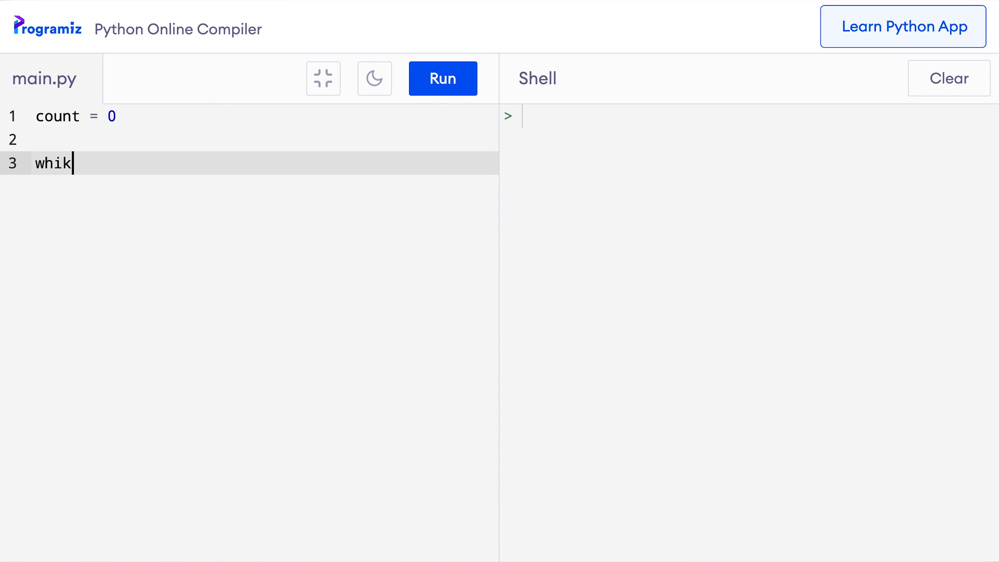
type("le count")
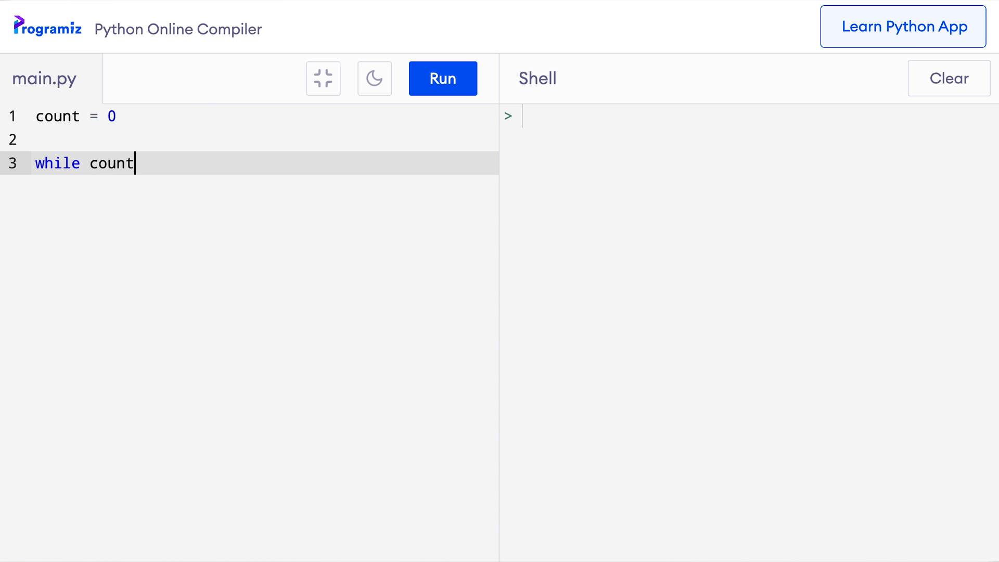
type("< 5:")
type("print(\"")
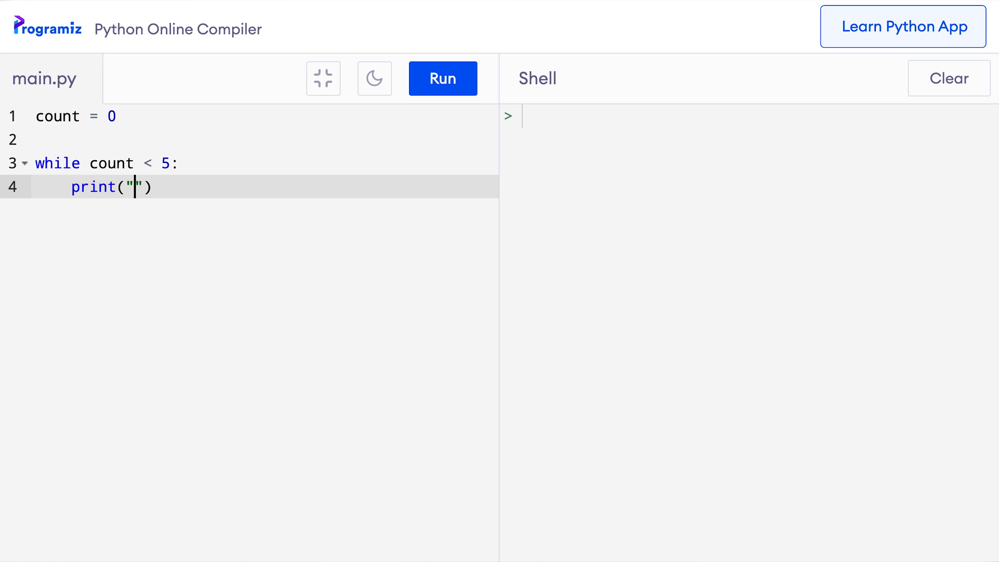
type("I am inside a")
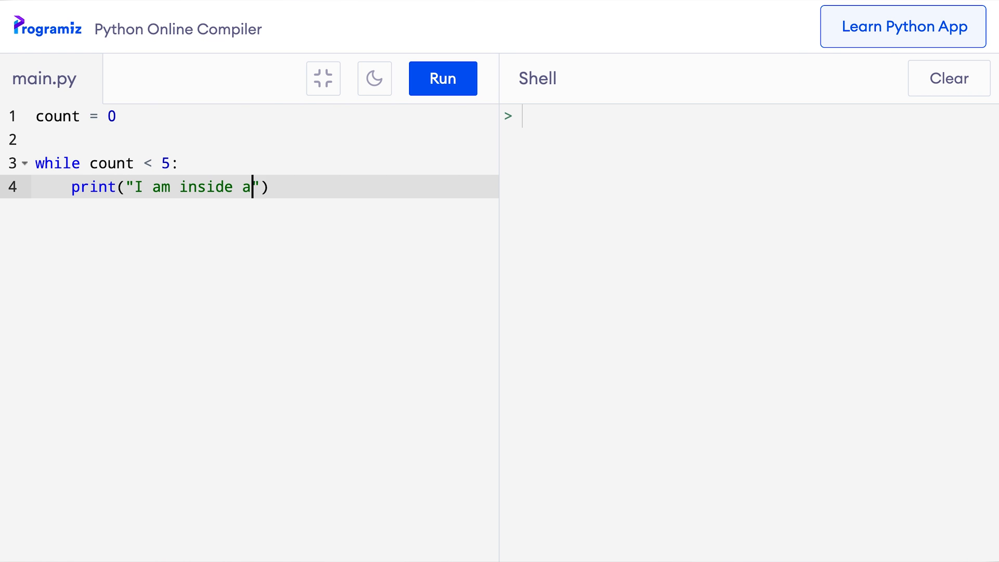
type("loop.\"")
type("print(\"")
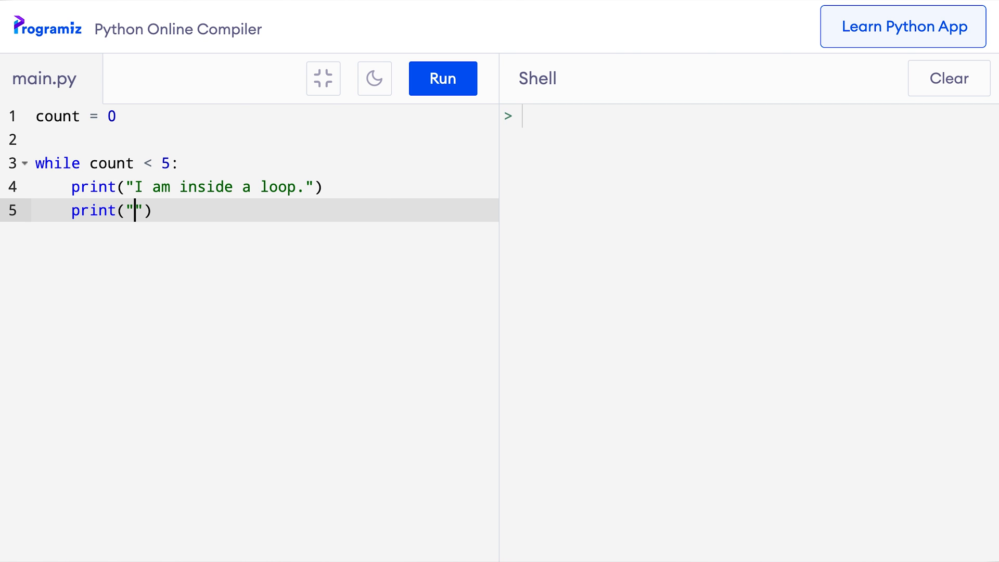
type("Looping is")
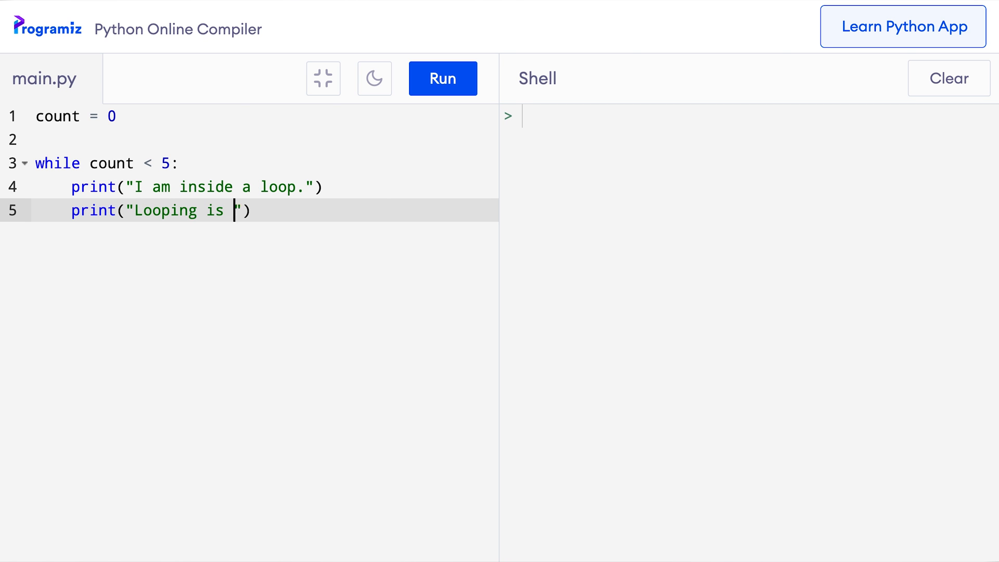
type("interesting.")
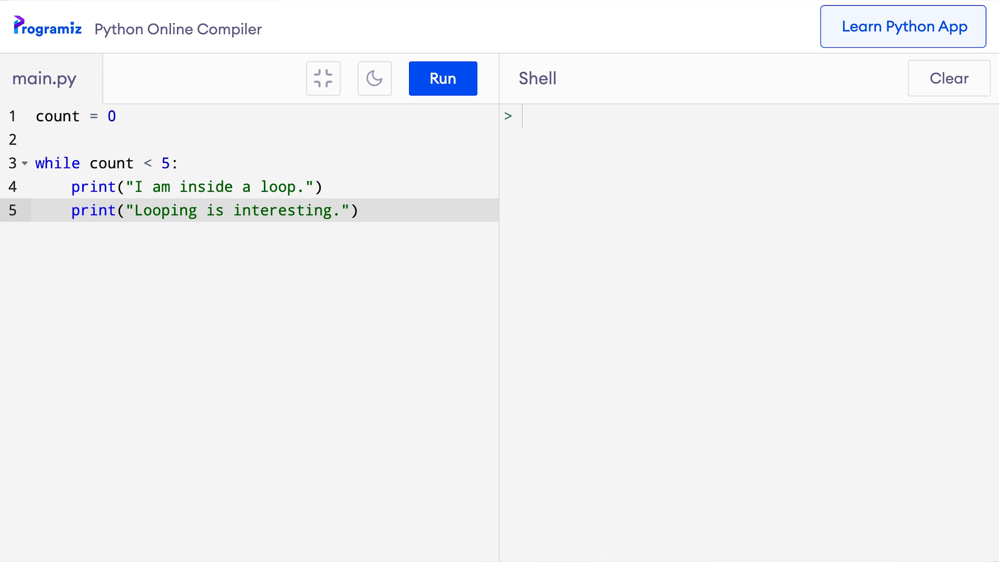
Run the loop and highlight the two print lines producing the endless output
left_click(443, 79)
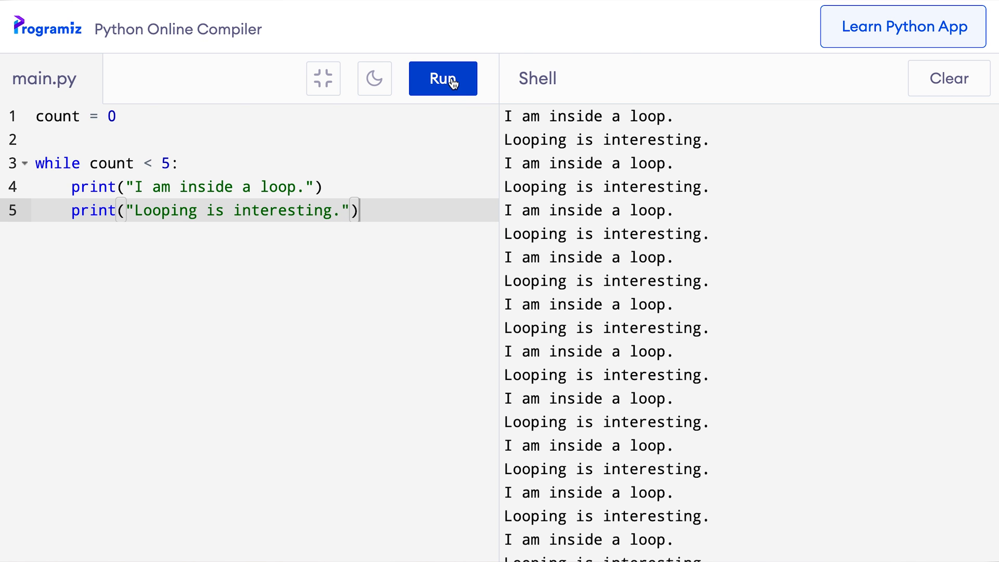
left_click_drag(357, 210, 35, 187)
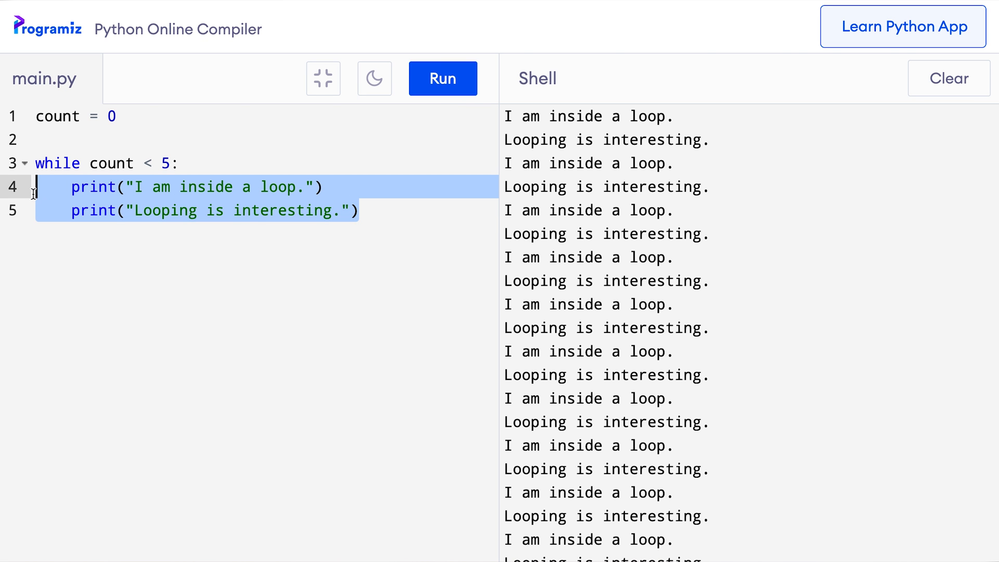
scroll("down", 3)
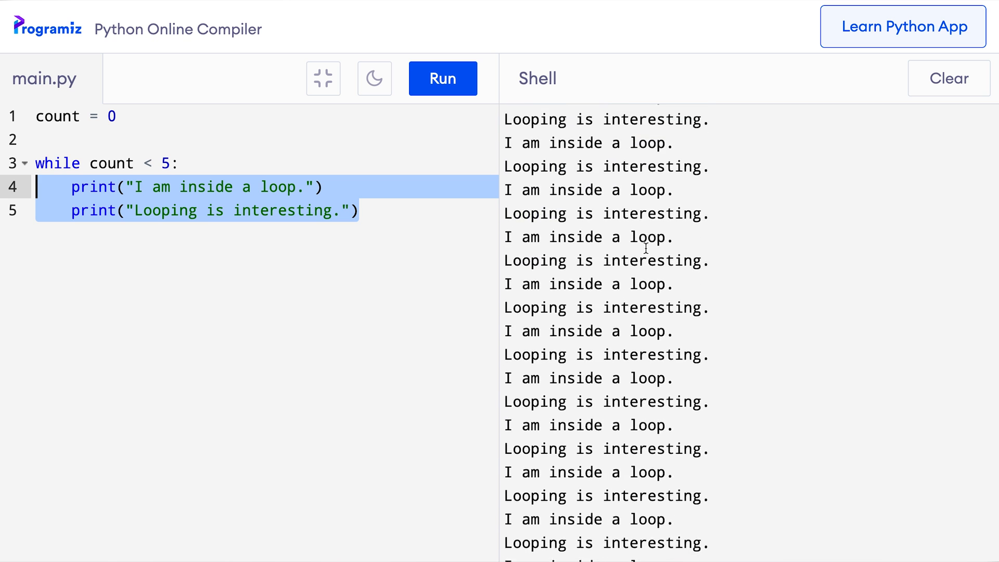
left_click(360, 210)
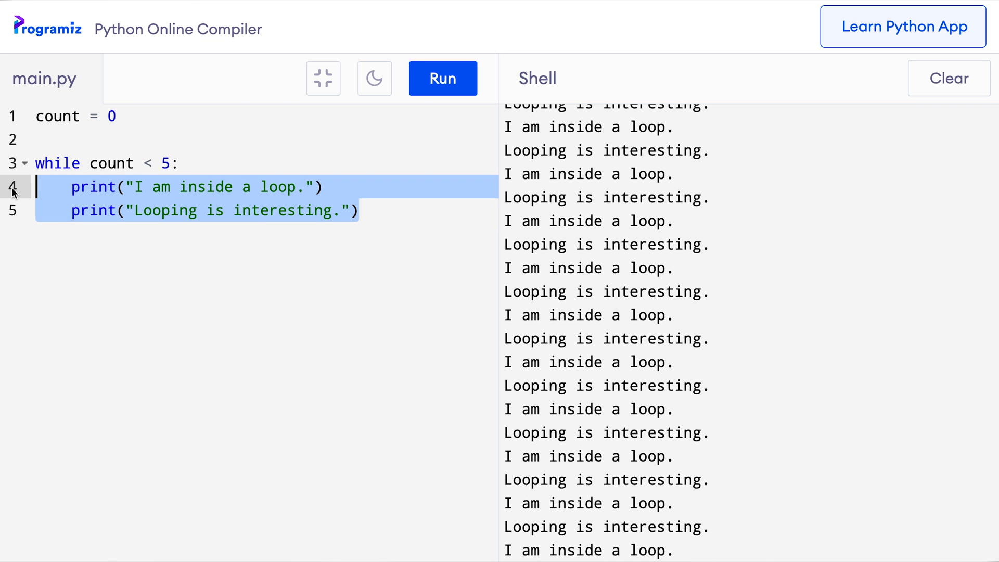
mouse_move(245, 180)
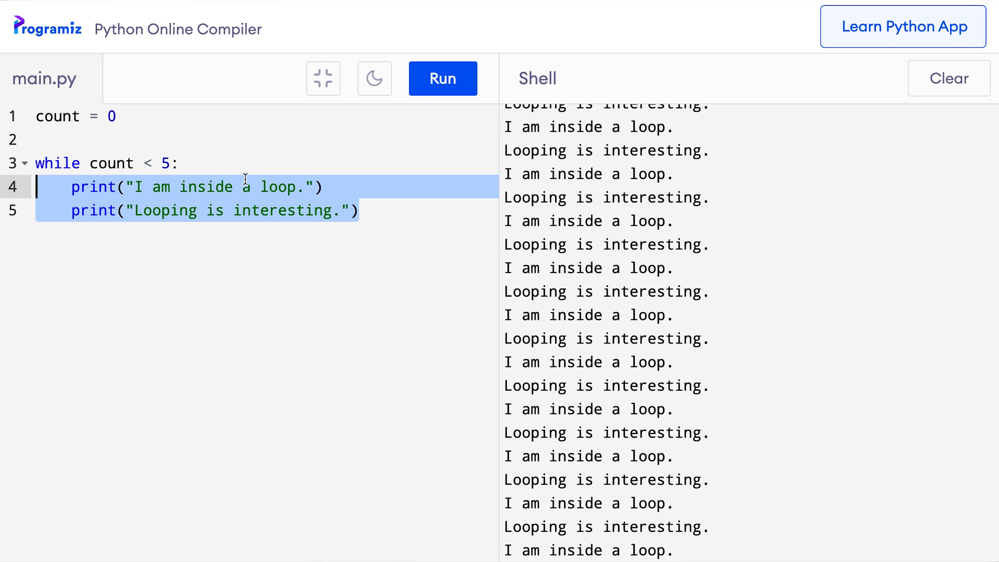
mouse_move(192, 163)
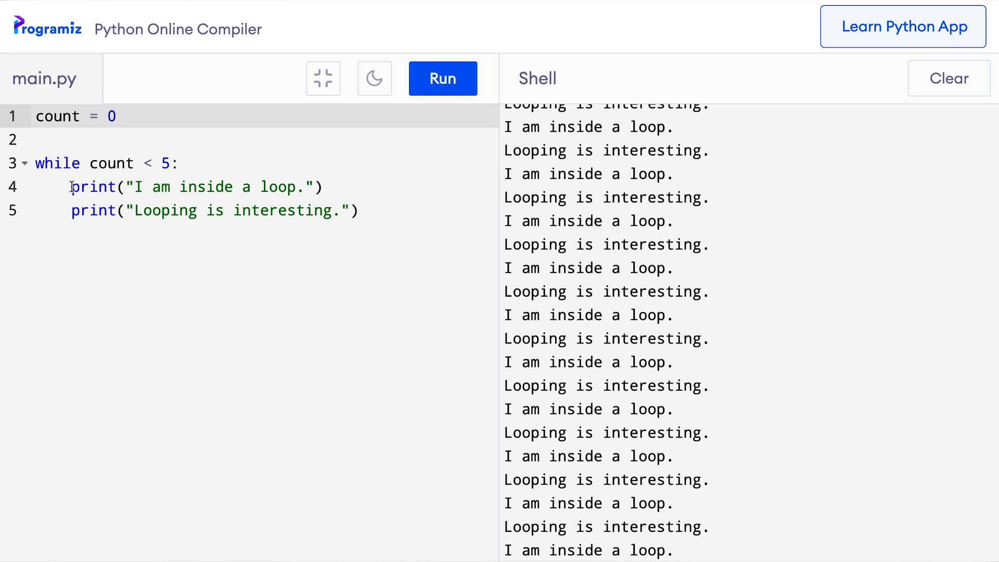
Highlight the print statements and the never-false count < 5 condition to explain the infinite loop
left_click_drag(72, 187, 360, 210)
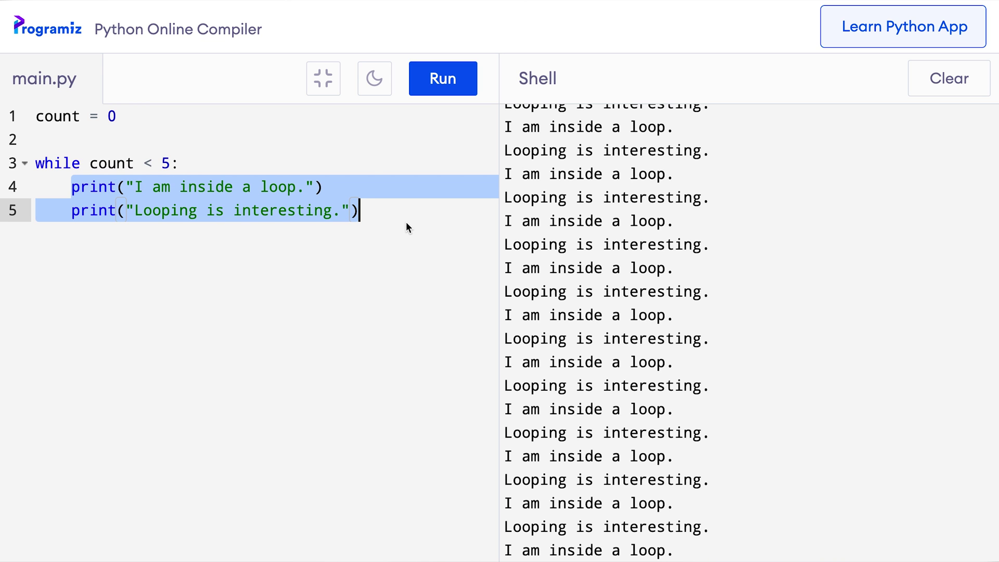
left_click(89, 163)
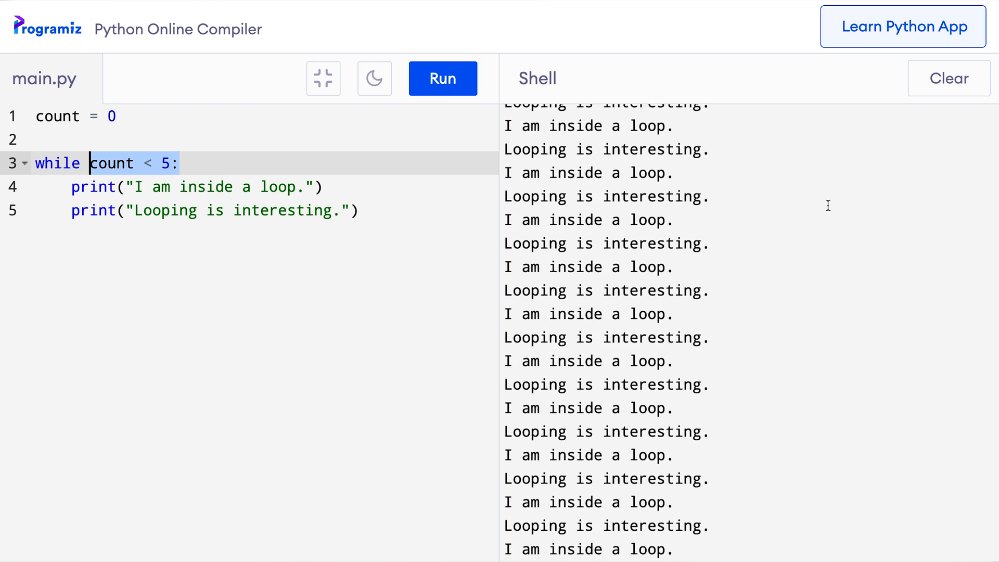
scroll("down", 3)
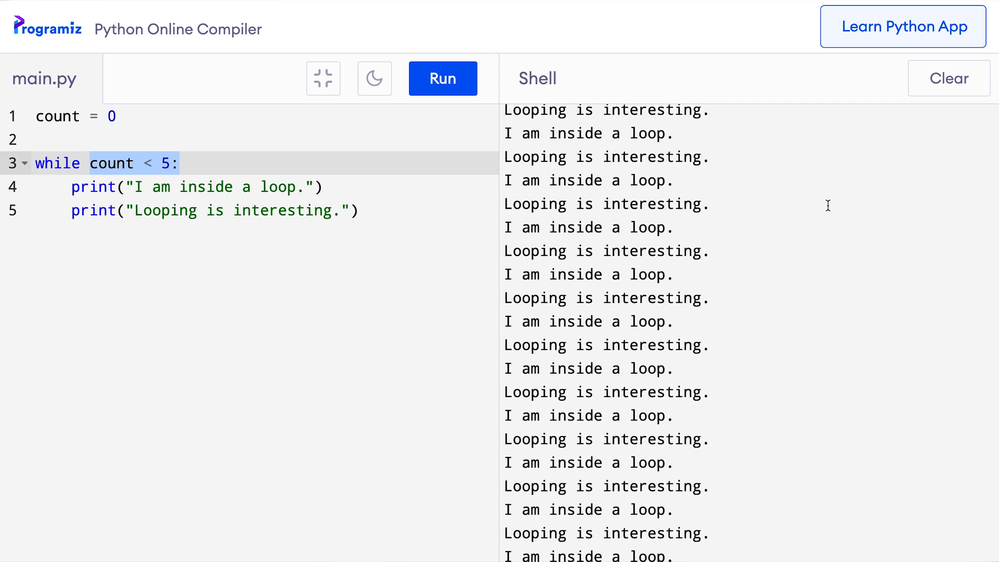
mouse_move(332, 120)
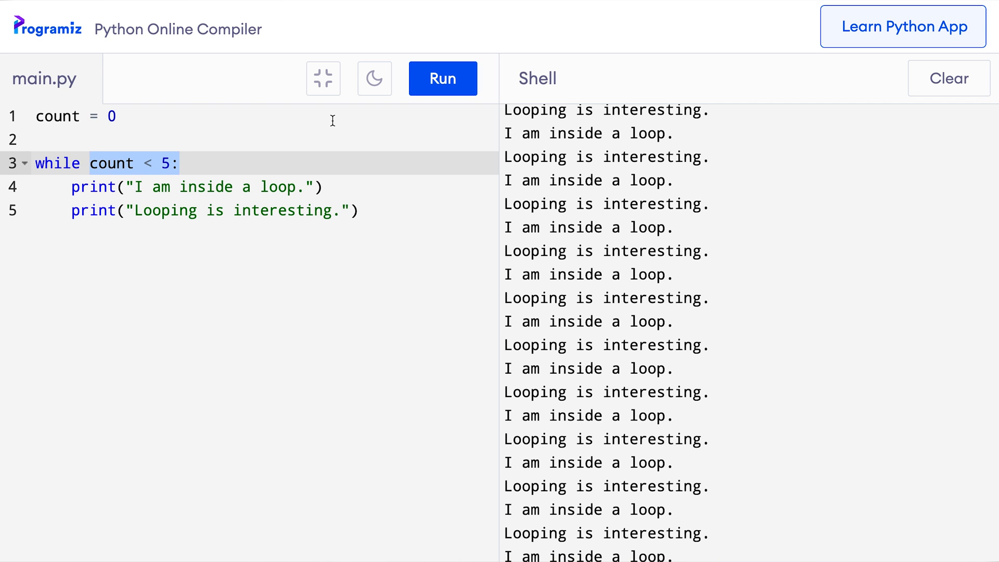
left_click(81, 163)
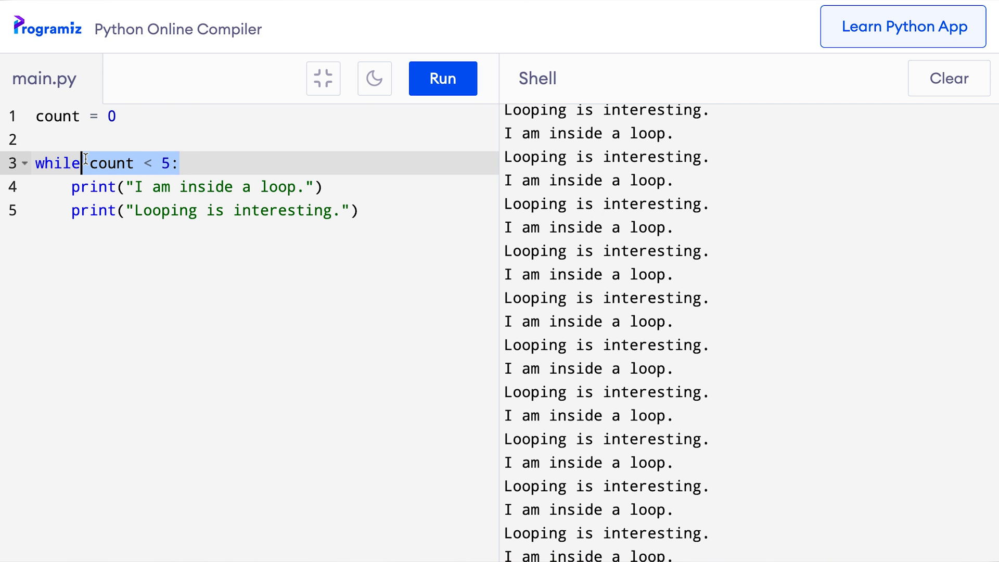
Add count = count + 1 as the last indented line of the loop body
type("co")
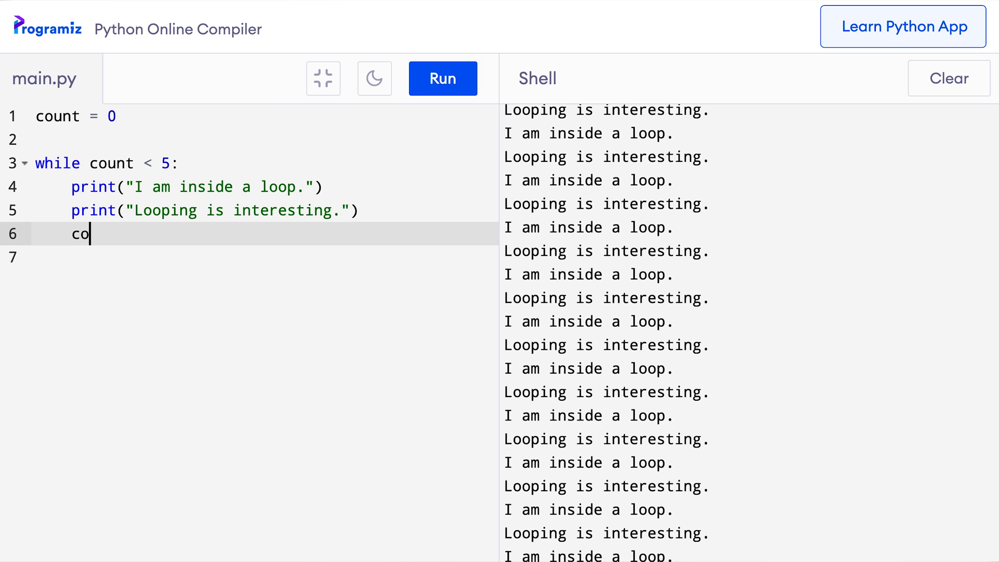
type("unt = count")
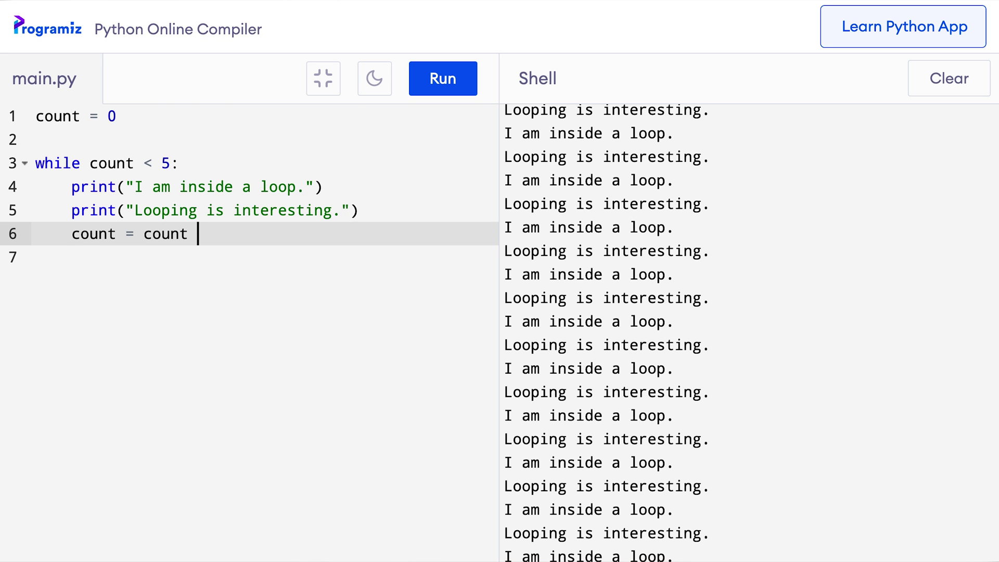
type("+ 1")
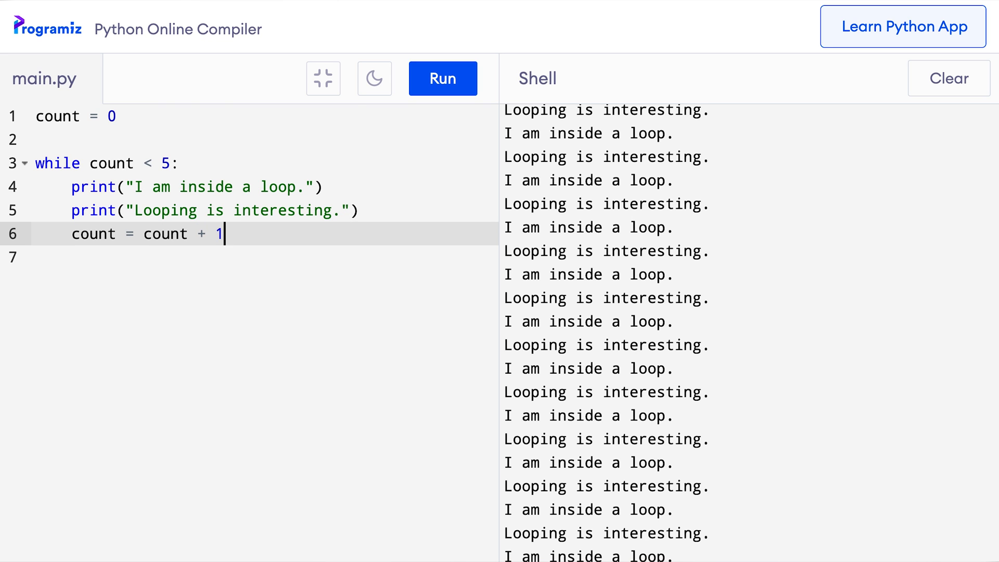
mouse_move(527, 218)
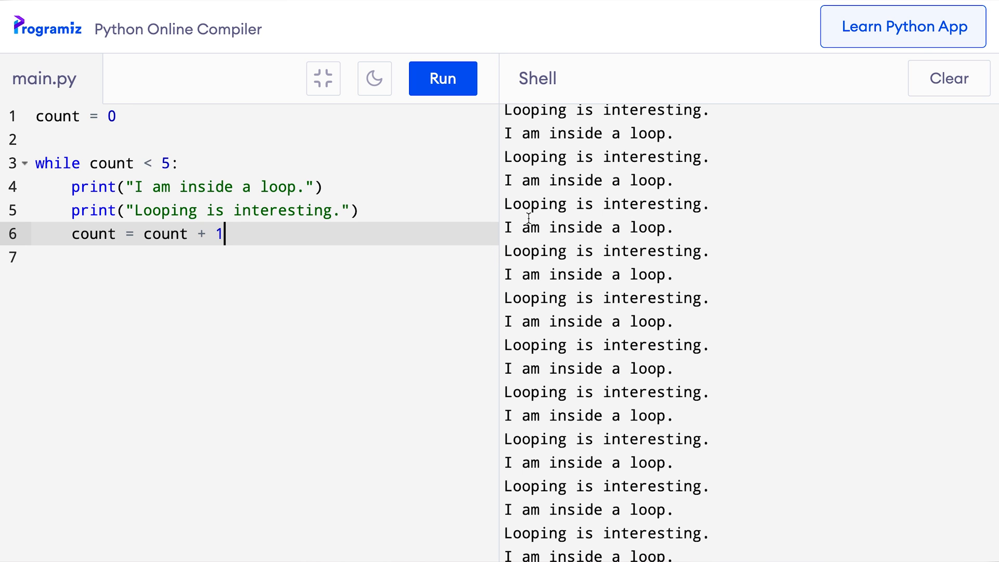
mouse_move(553, 179)
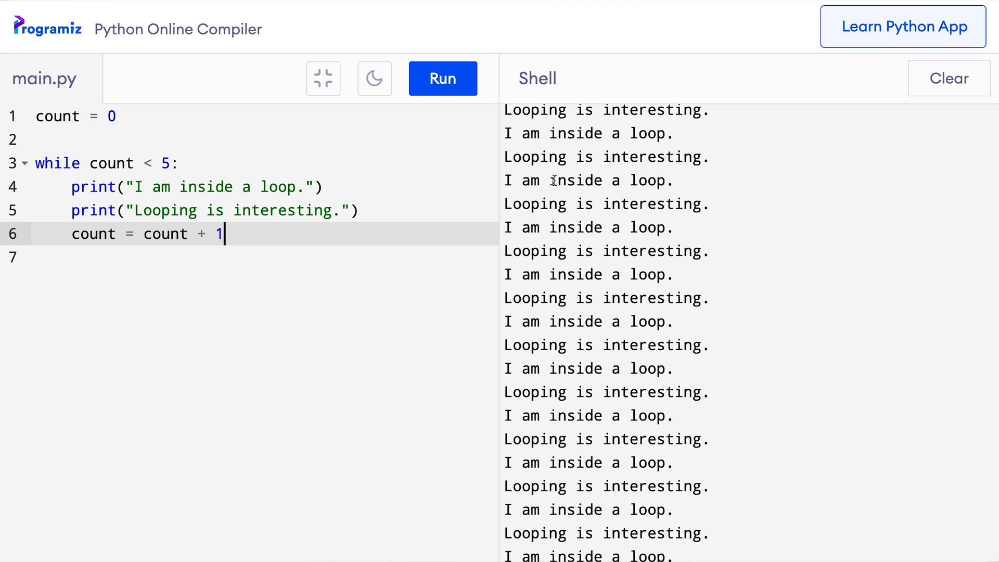
mouse_move(261, 68)
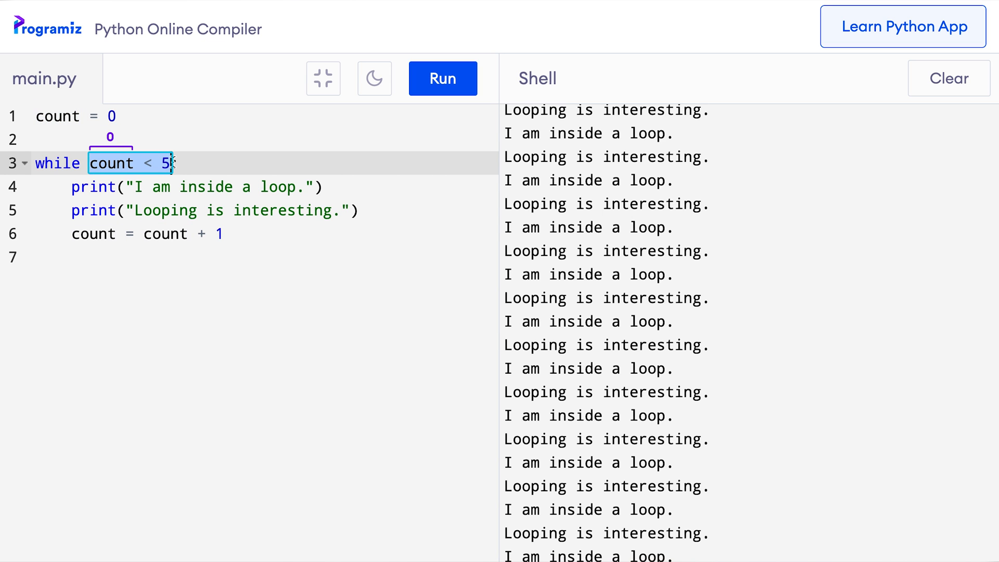
mouse_move(115, 163)
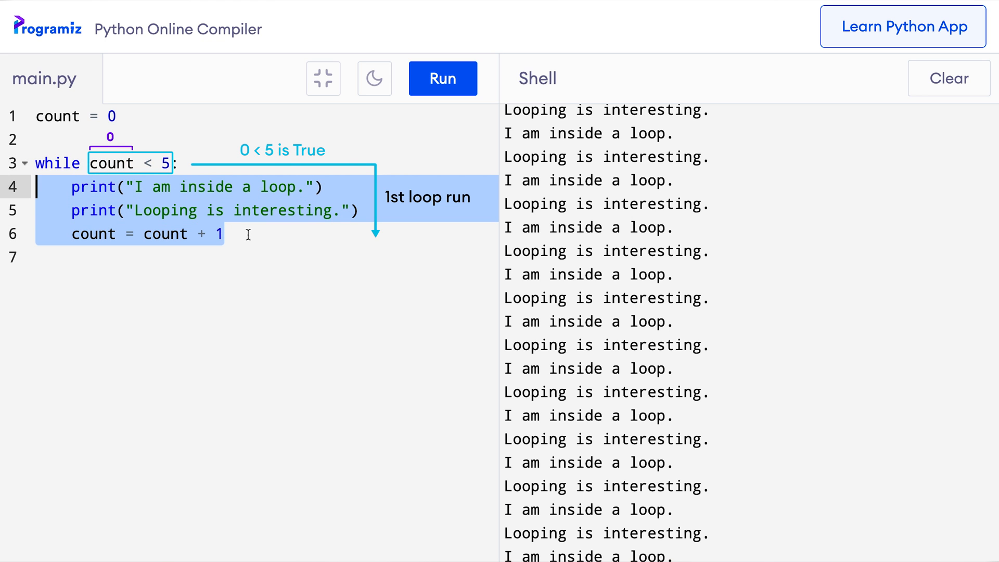
left_click(93, 234)
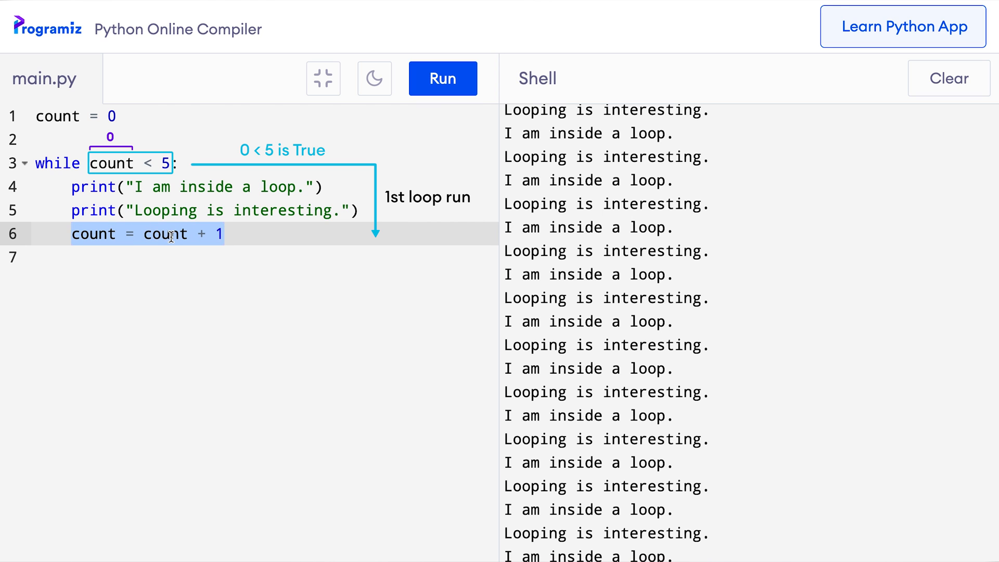
mouse_move(169, 242)
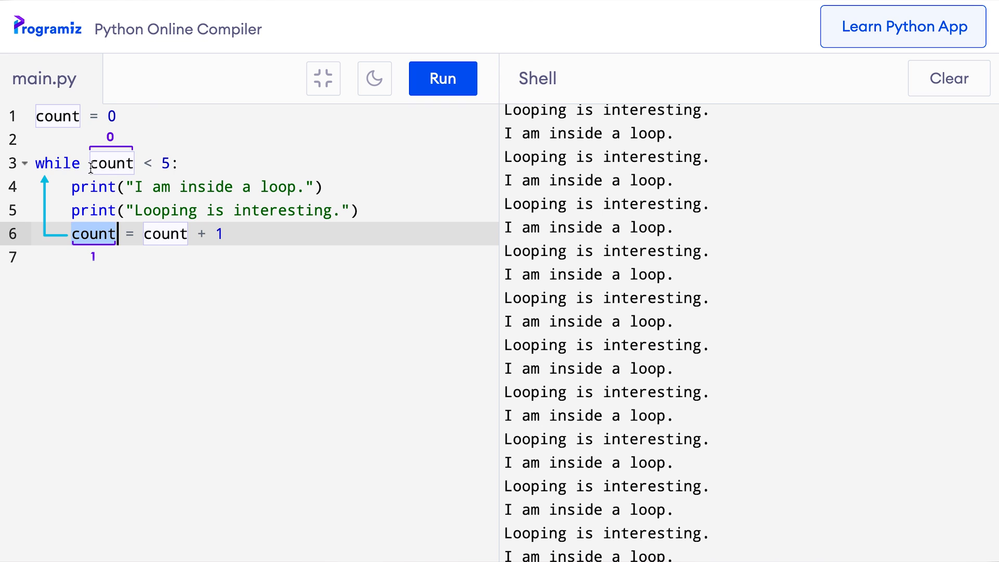
left_click(111, 162)
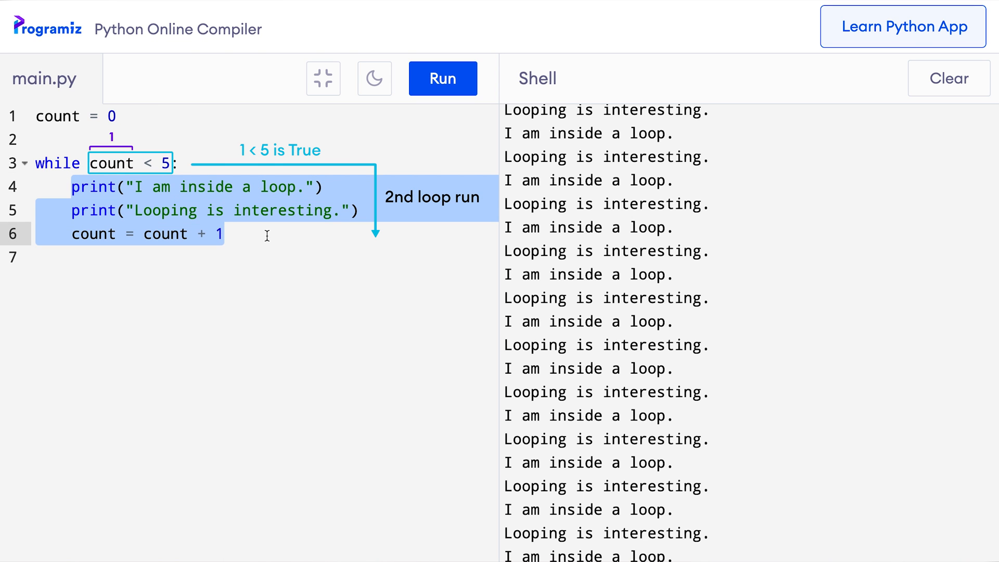
left_click(162, 233)
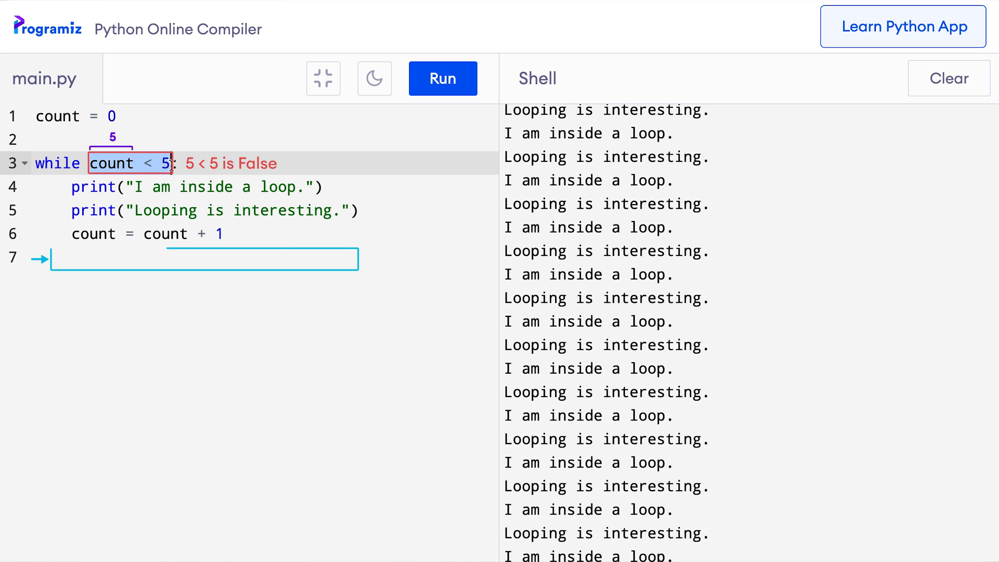
Note 'Loop terminates' after the five message pairs, then return to the editor
type("Loop terminates")
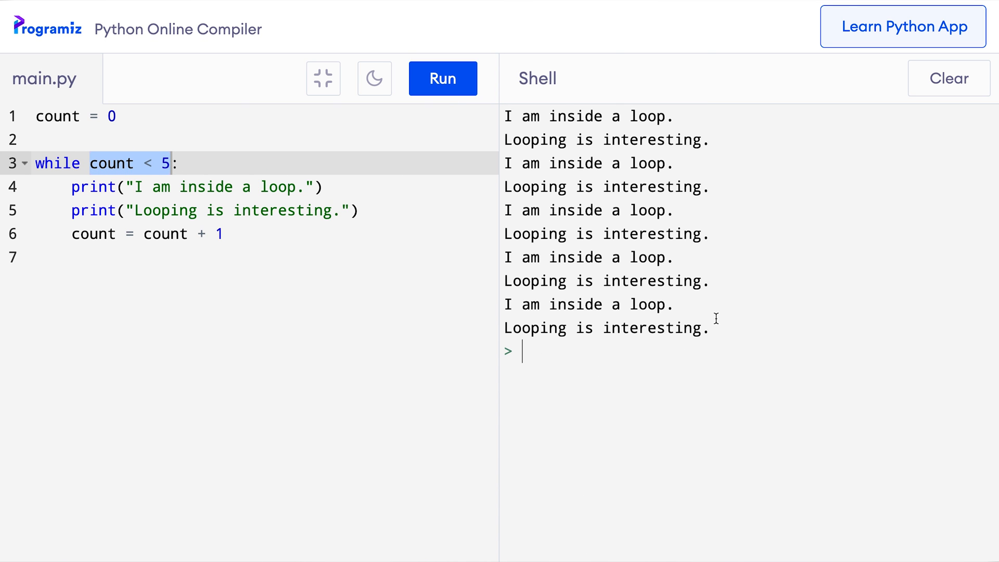
mouse_move(644, 340)
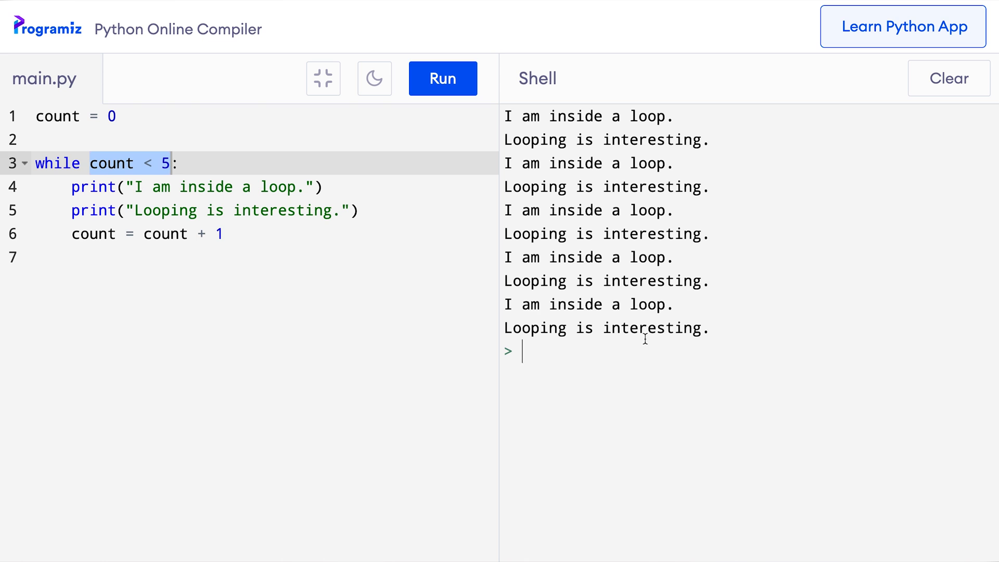
mouse_move(715, 274)
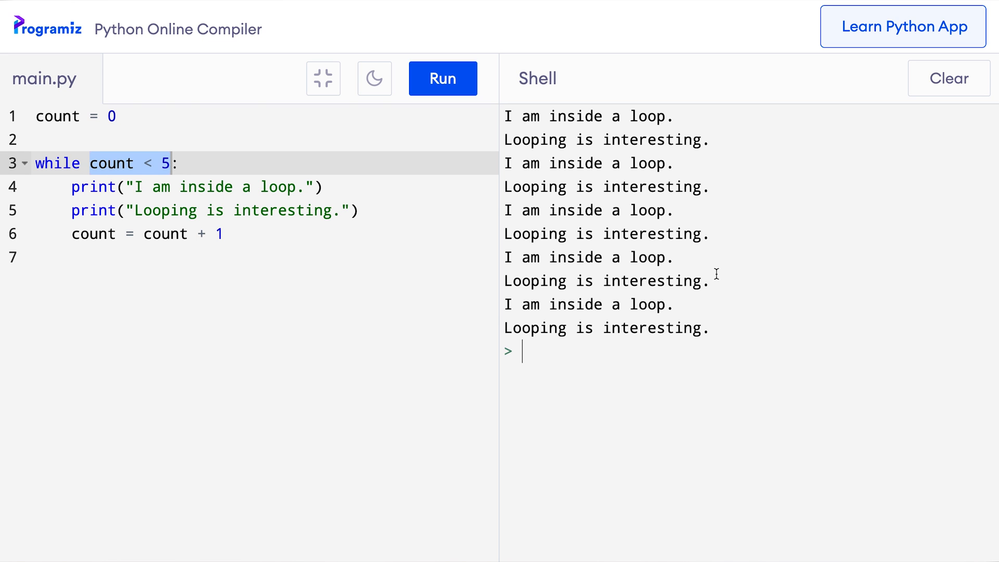
left_click(223, 233)
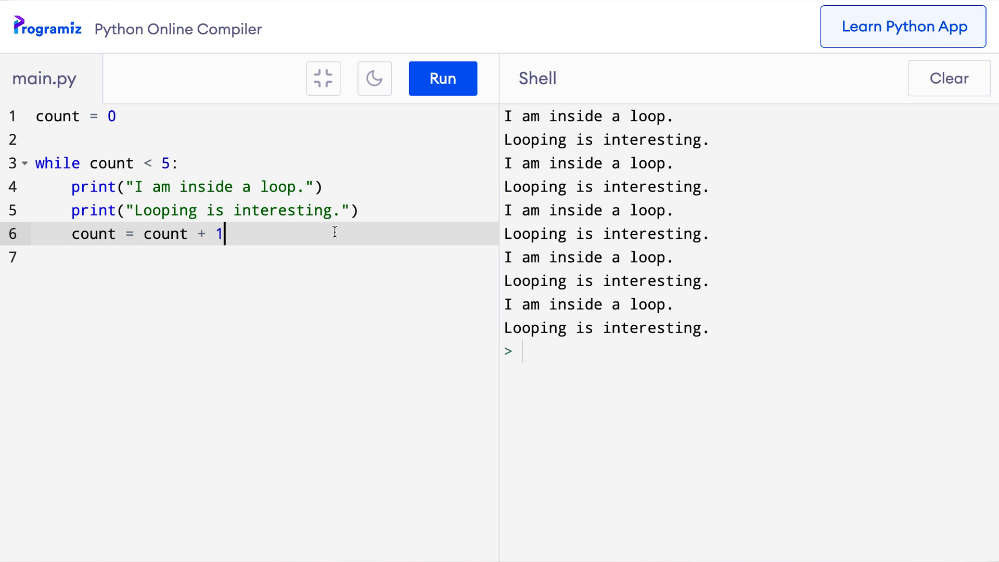
mouse_move(326, 174)
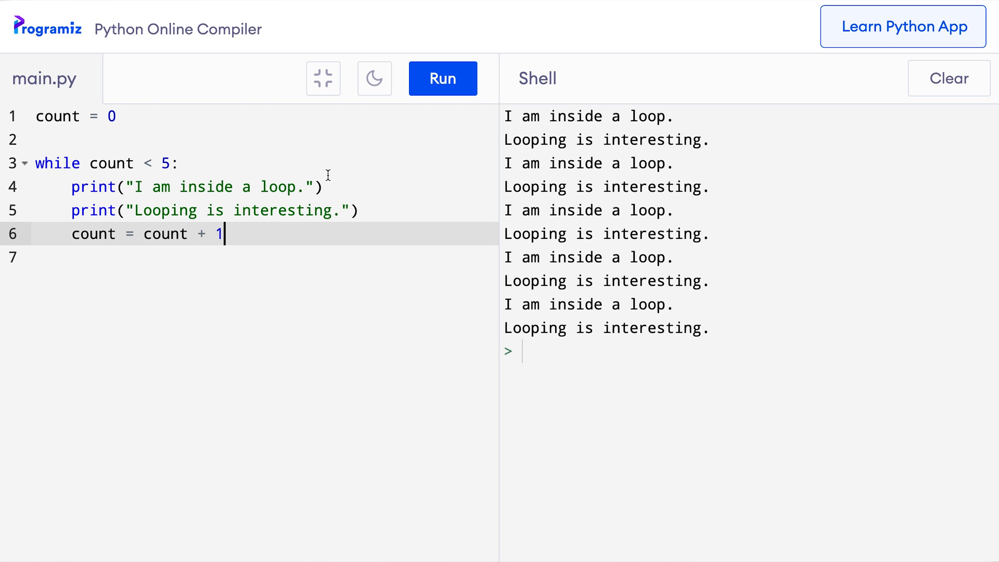
Replace both message prints with print(count), run it, and pick out the final 4
left_click_drag(72, 187, 358, 210)
type("print(count")
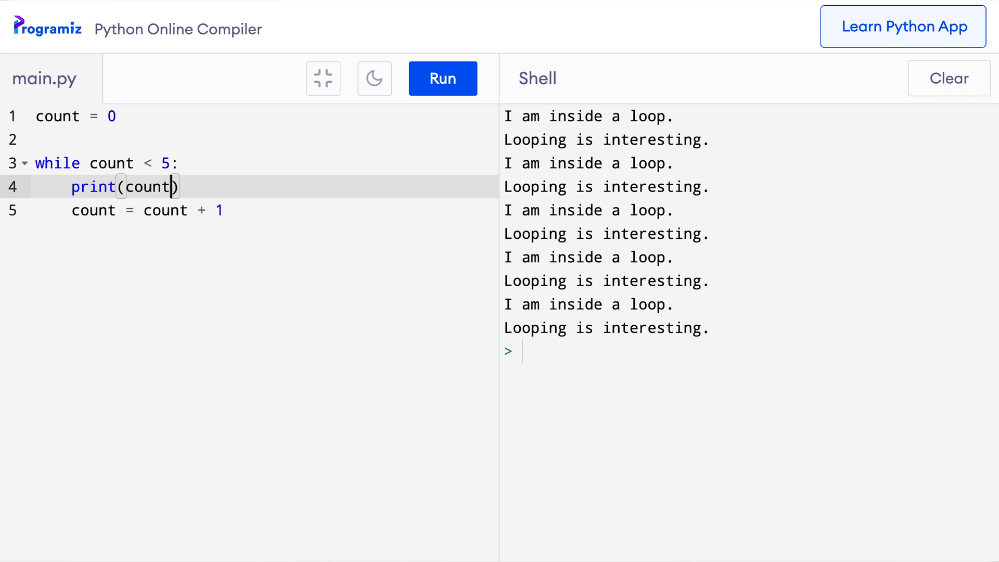
mouse_move(428, 102)
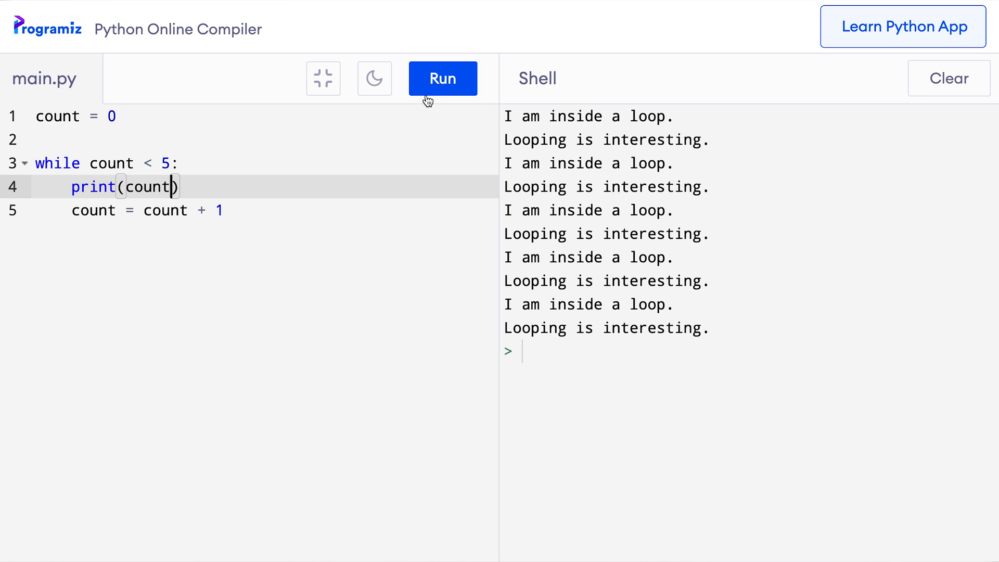
left_click(442, 79)
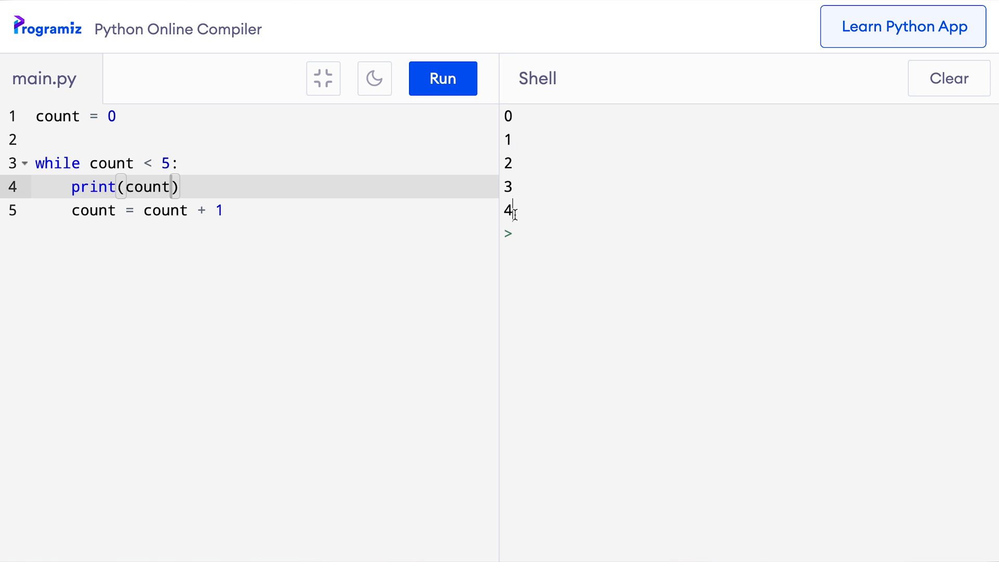
double_click(508, 210)
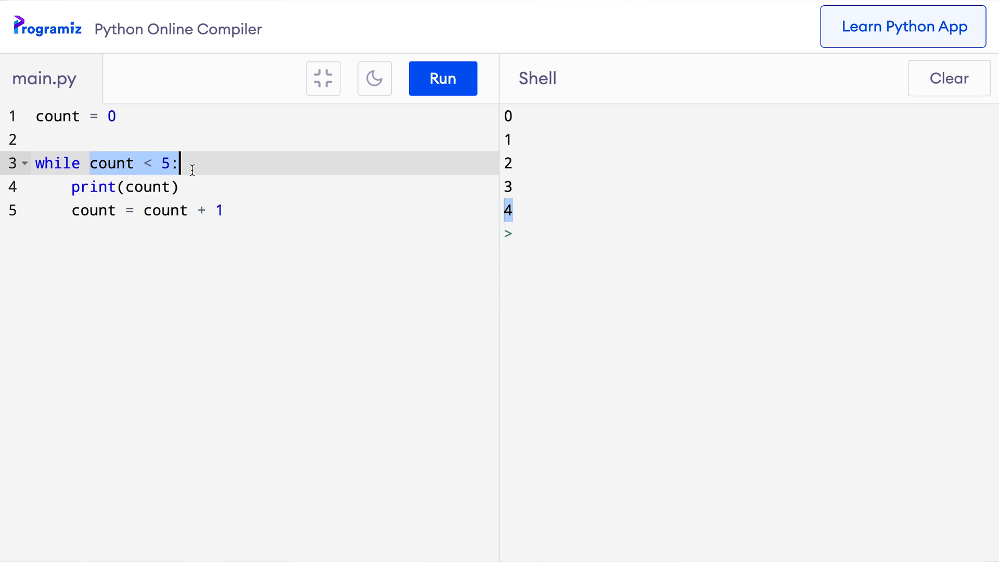
Set count = 5 and change the loop condition to while count <= 10
left_click(255, 210)
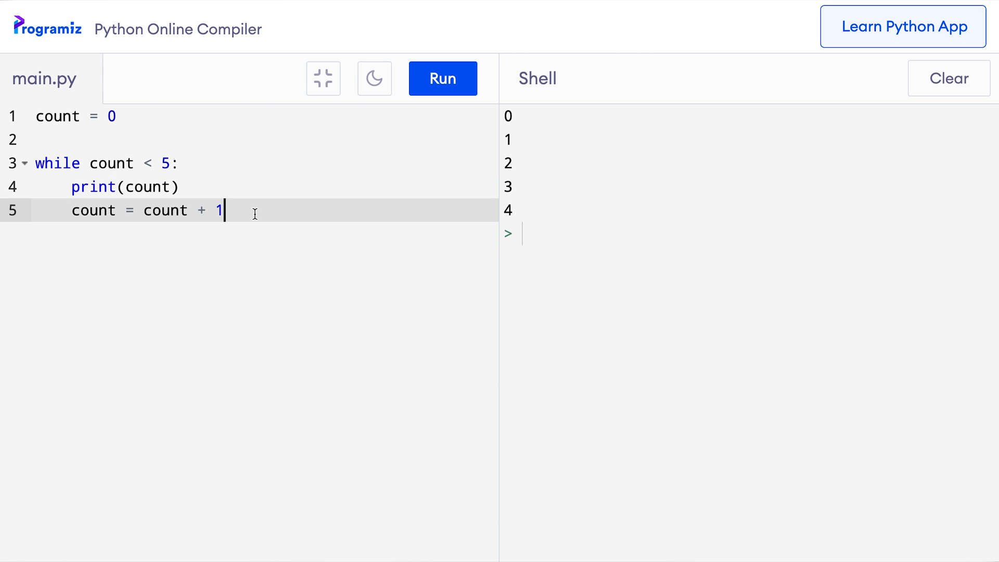
mouse_move(194, 153)
type("5")
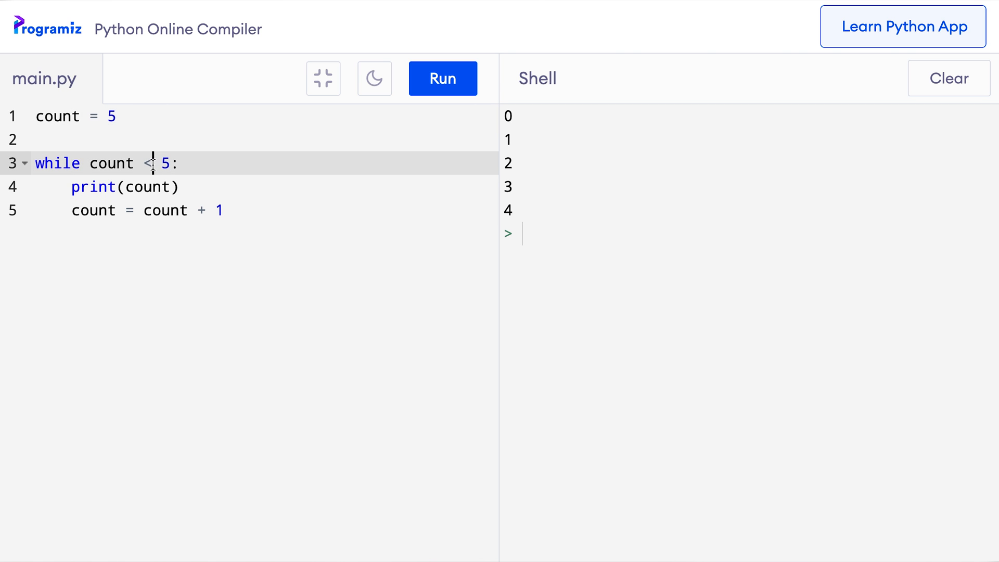
type("<= 1")
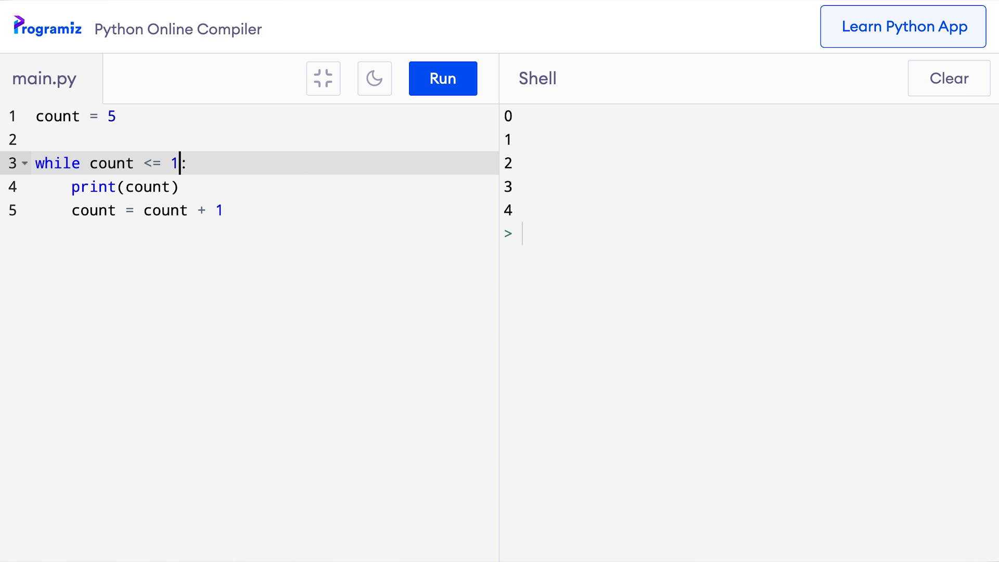
type("0")
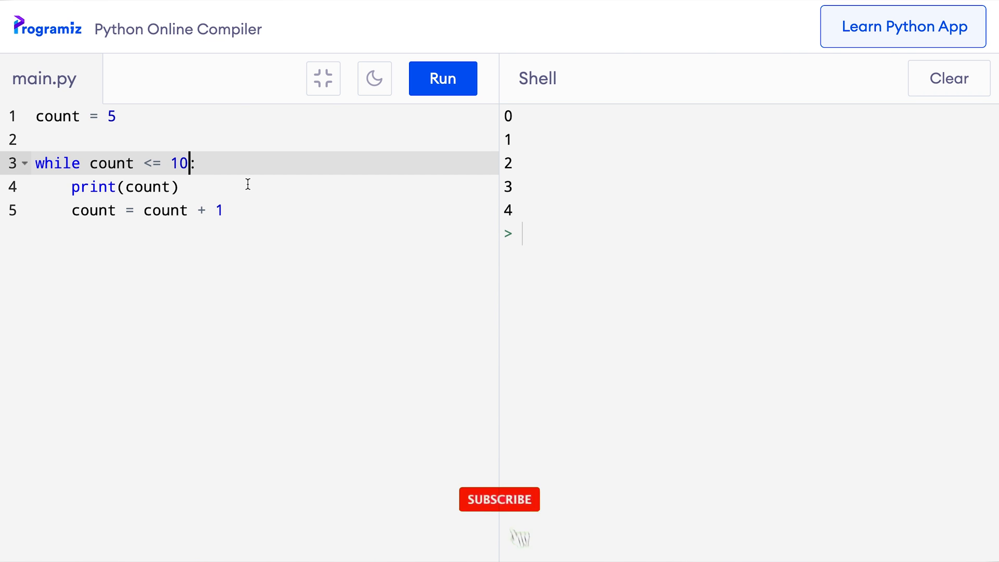
left_click(499, 499)
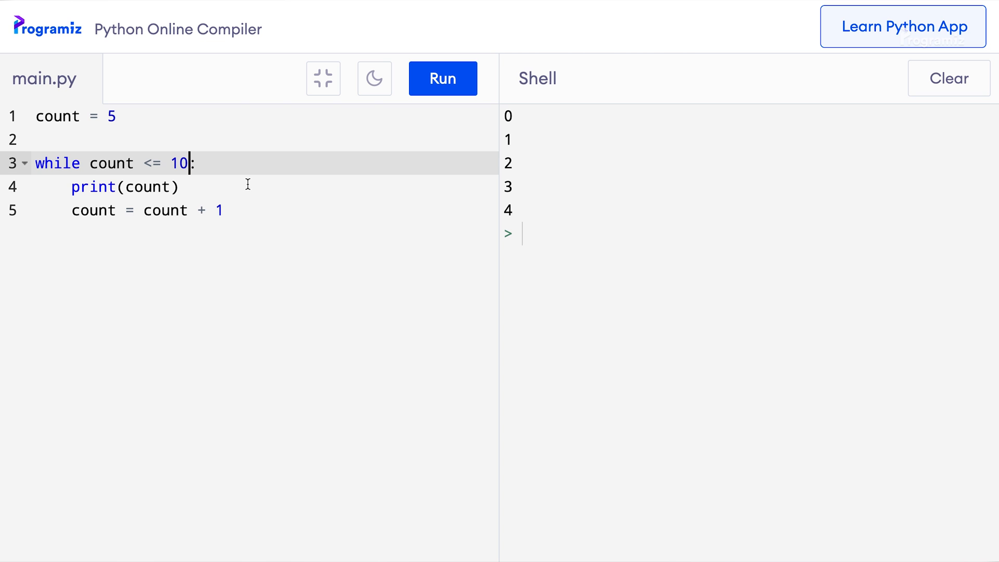
left_click(902, 26)
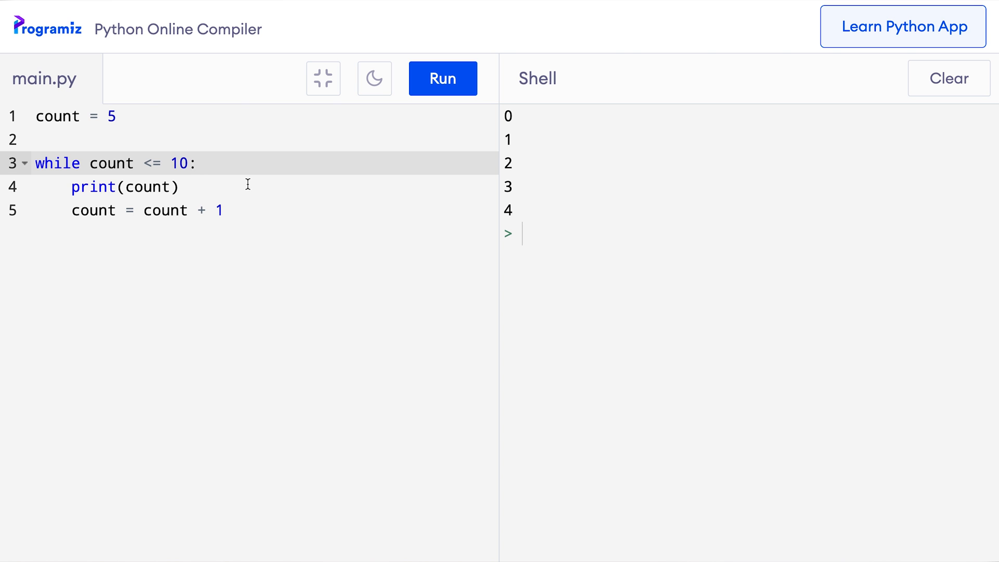
Replace all code with number = int(input("Enter a number:")), count = 1, and a count <= 10 increment loop
key("ctrl+a")
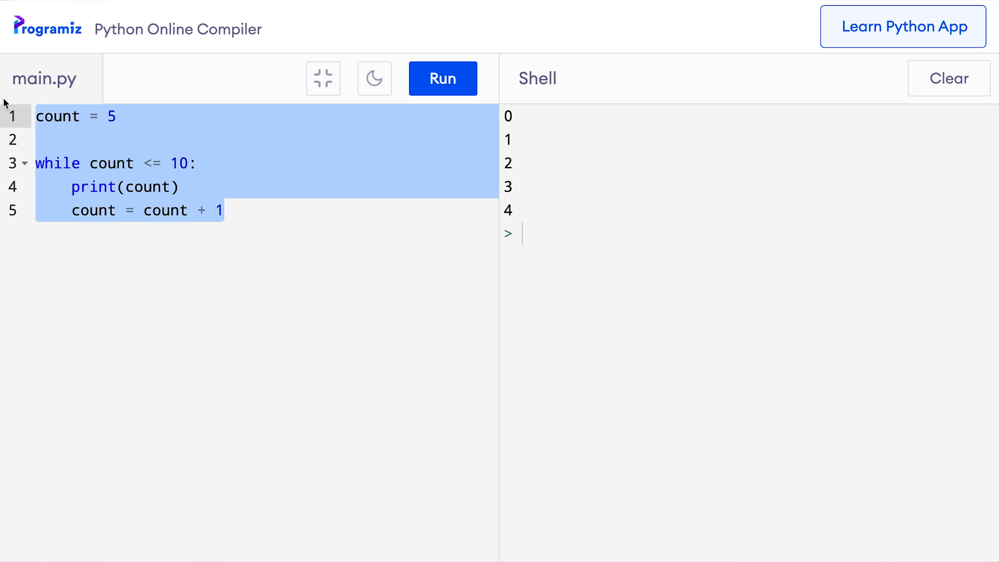
type("number = i")
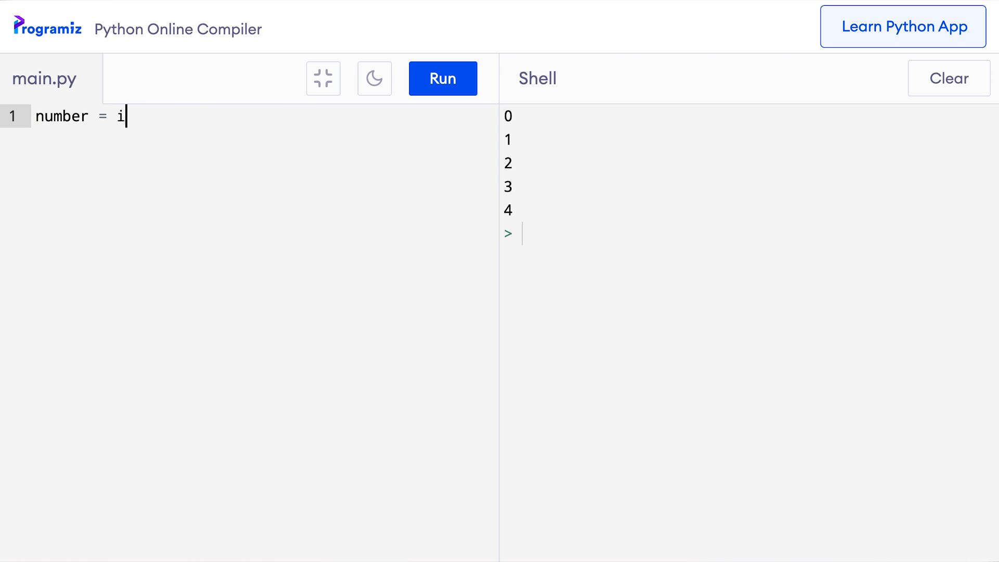
type("nt()")
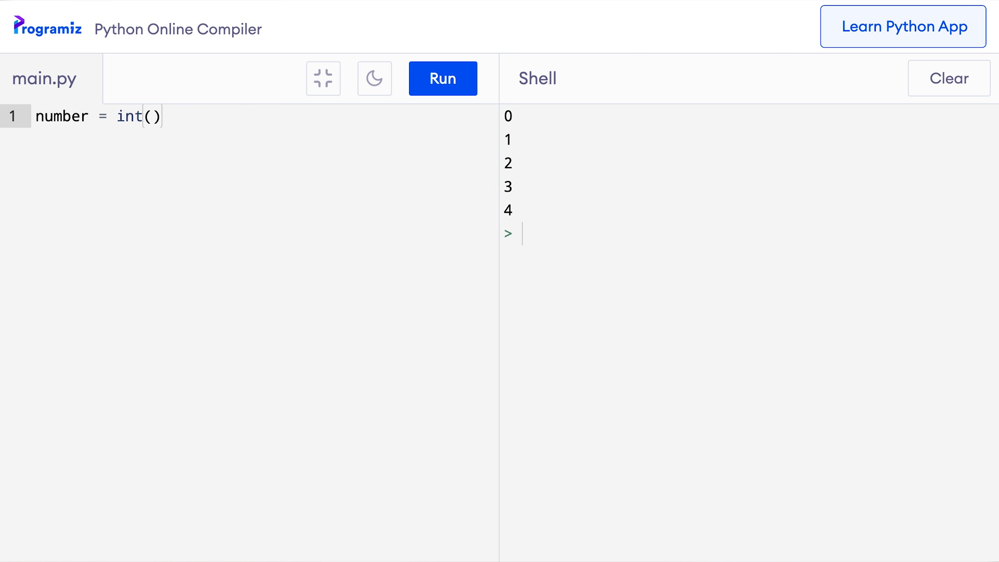
type("input(\"Ent\"")
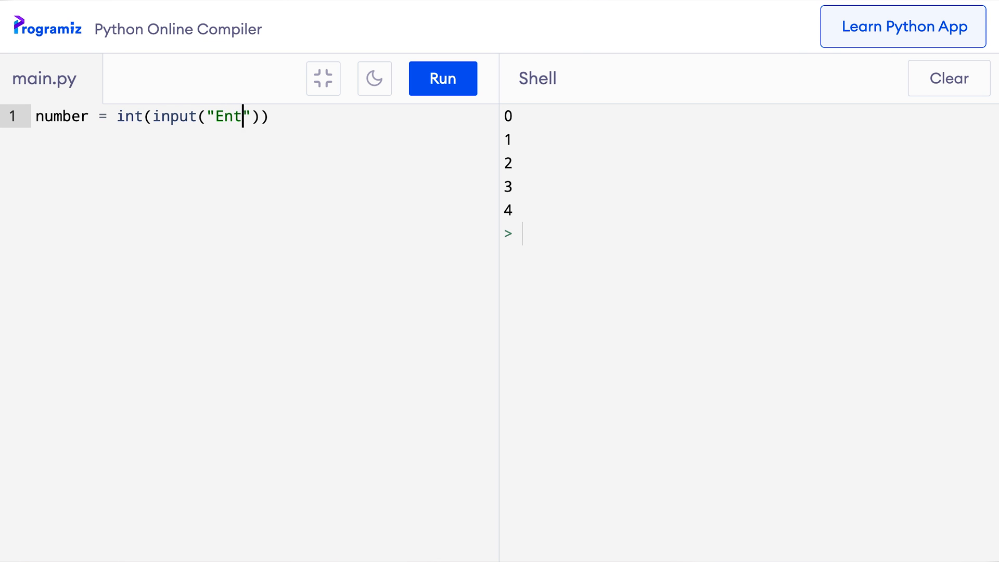
type("er a number:")
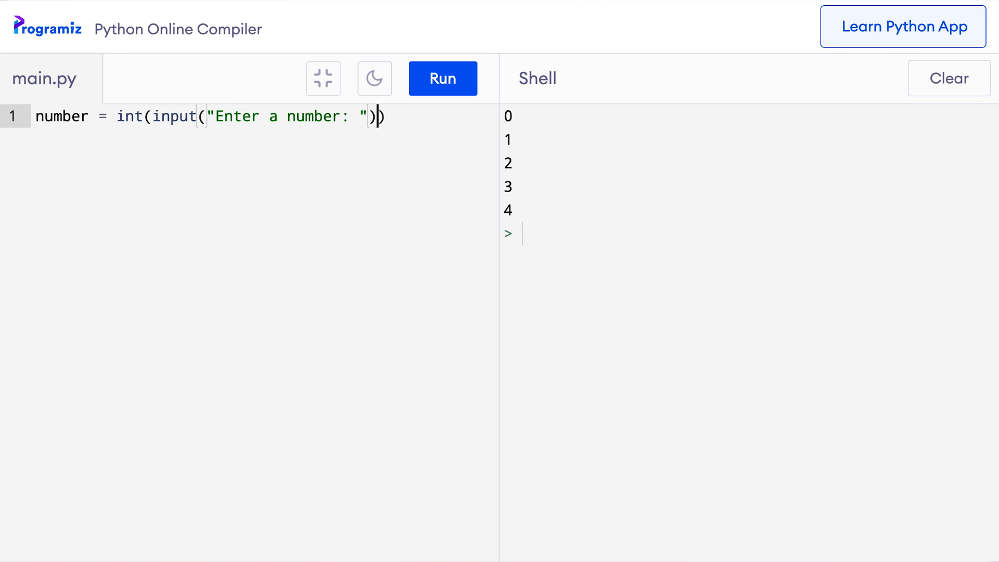
key("Enter")
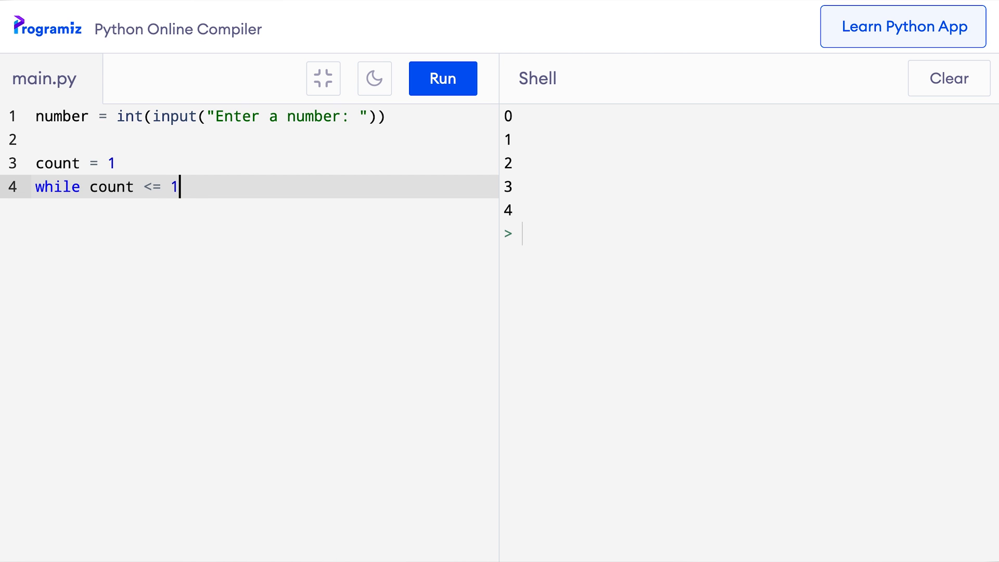
type("0:")
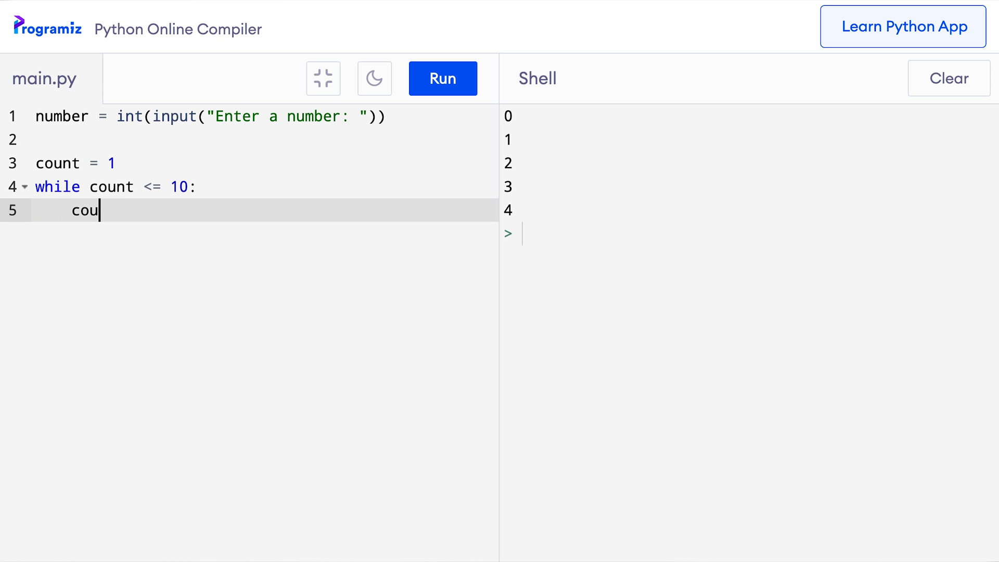
type("nt = count + 1")
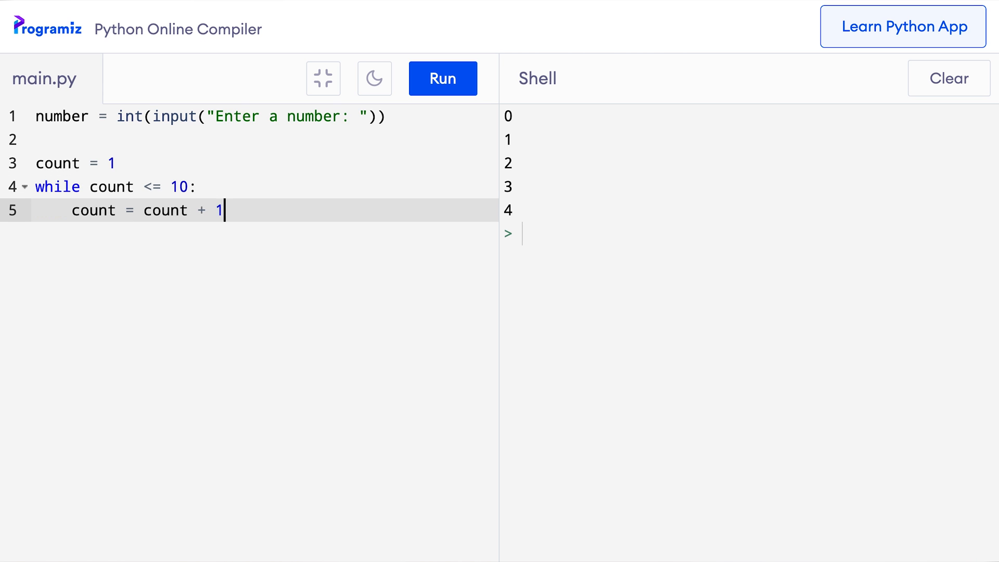
mouse_move(455, 107)
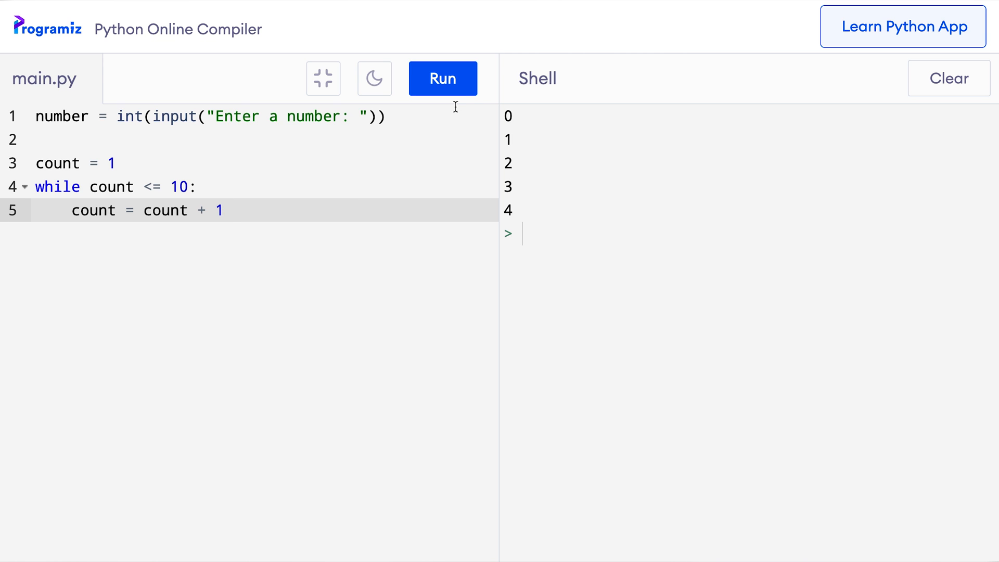
Run the program, enter 6 at the Shell prompt, then return to the increment line
left_click(442, 79)
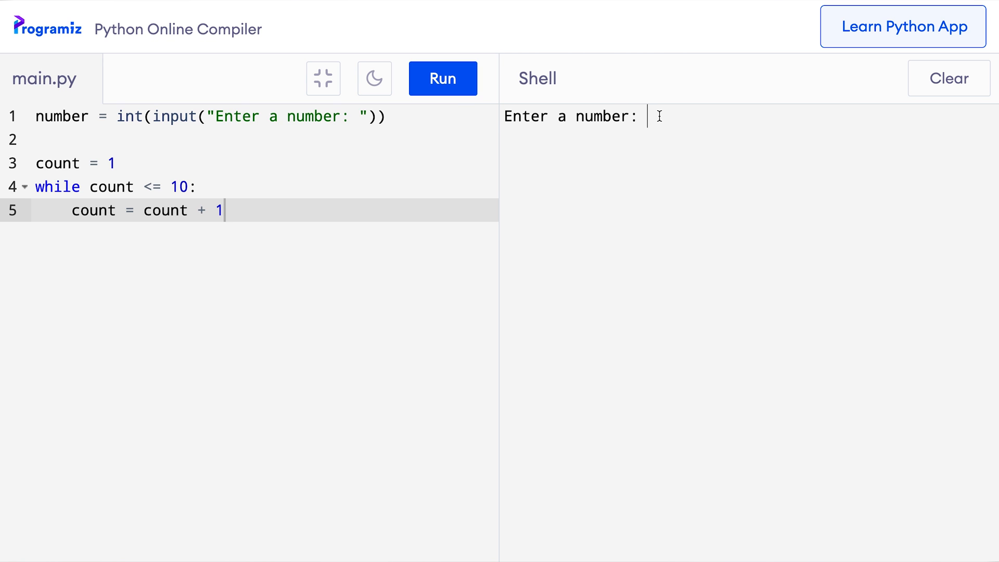
type("6")
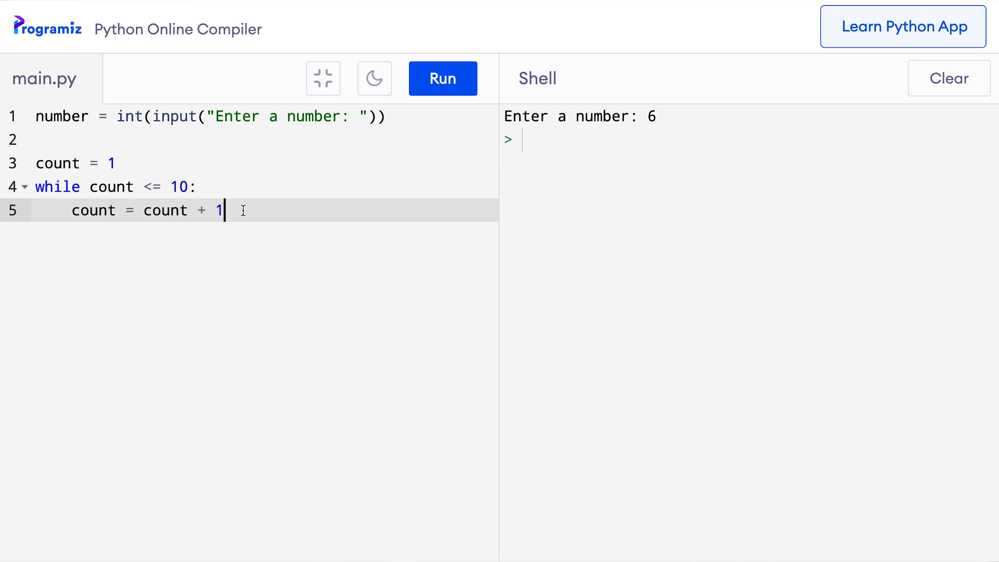
mouse_move(75, 209)
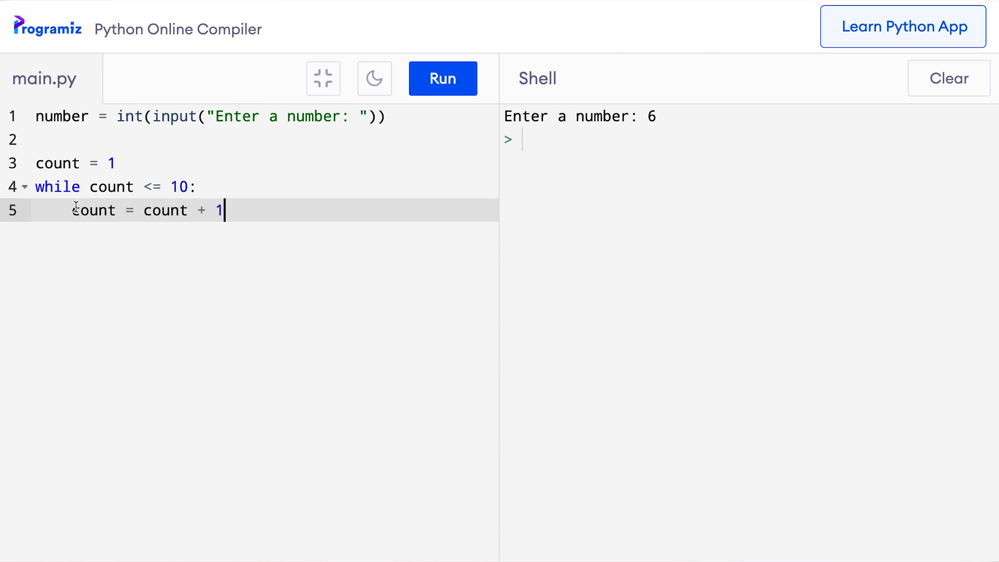
mouse_move(167, 166)
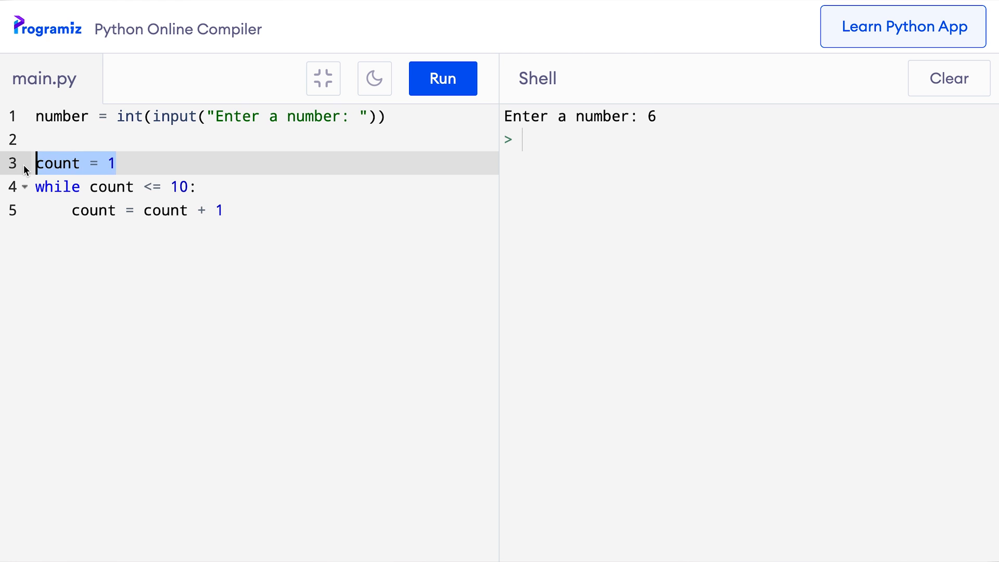
left_click(93, 210)
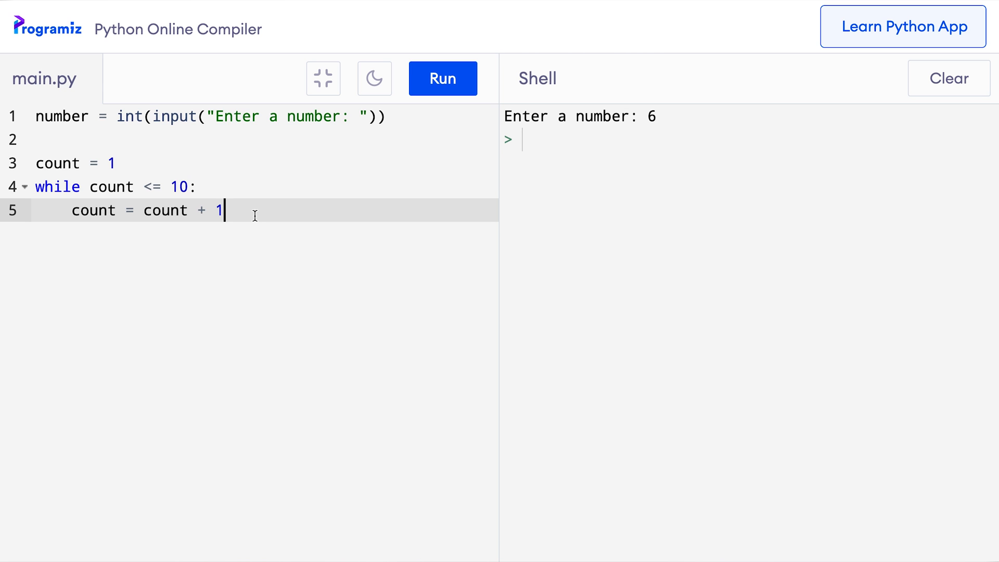
mouse_move(465, 210)
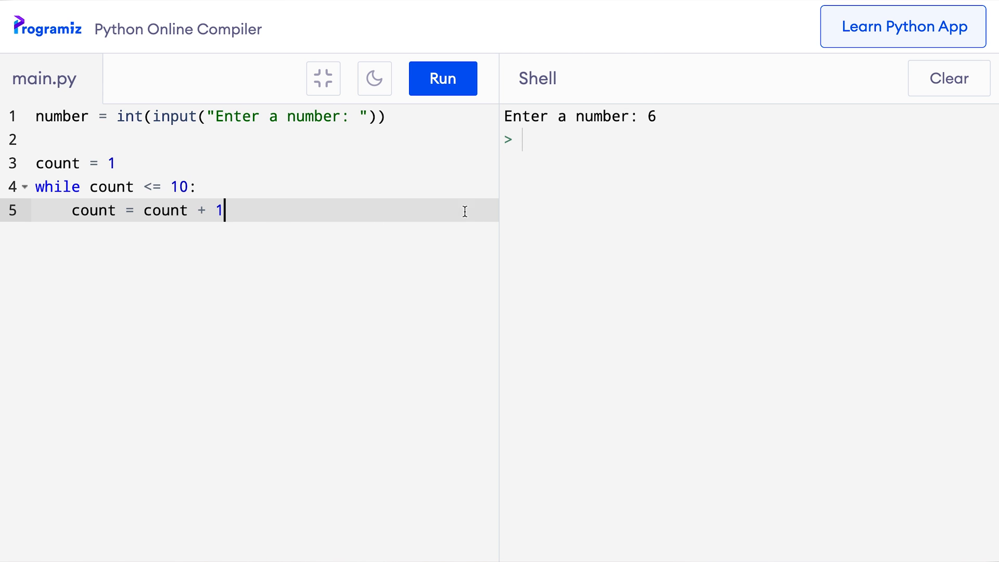
Add product = number * count and print(product) above the increment line
type("prod")
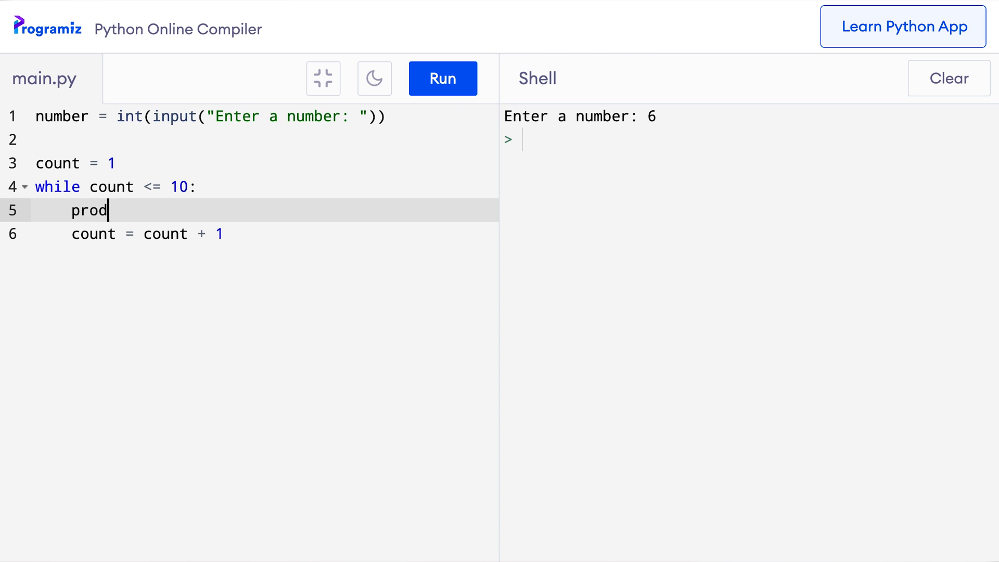
type("uct =")
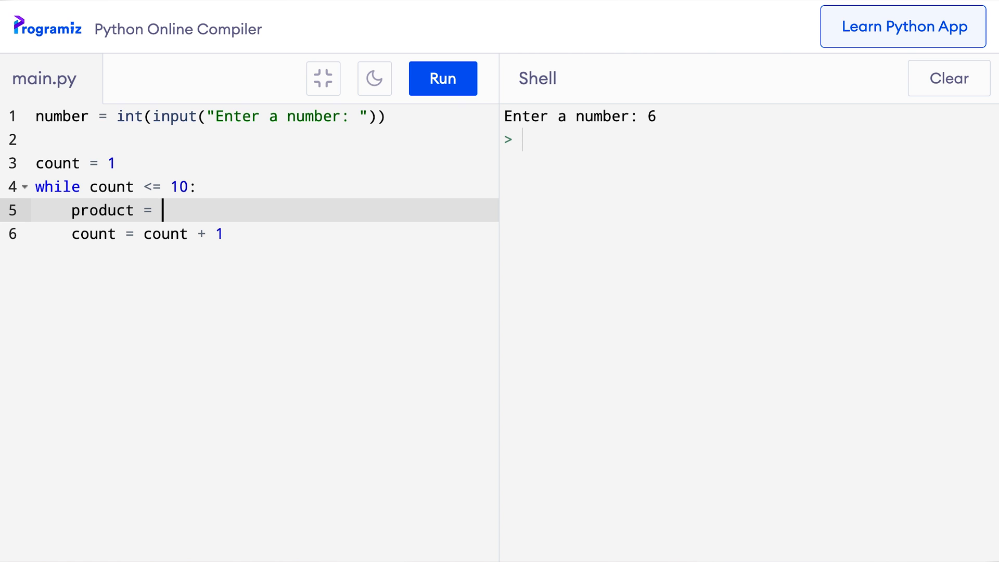
type("number *")
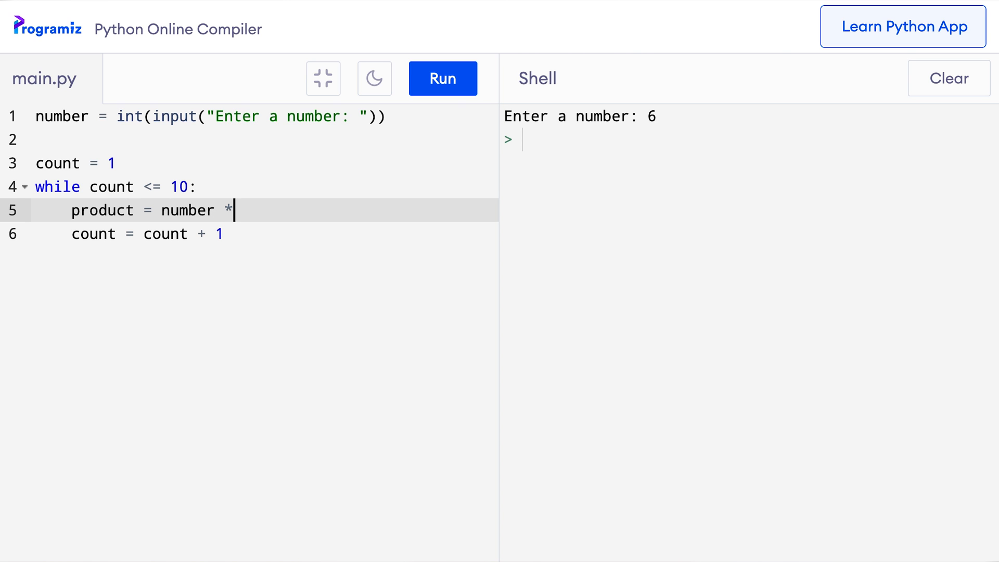
type("count")
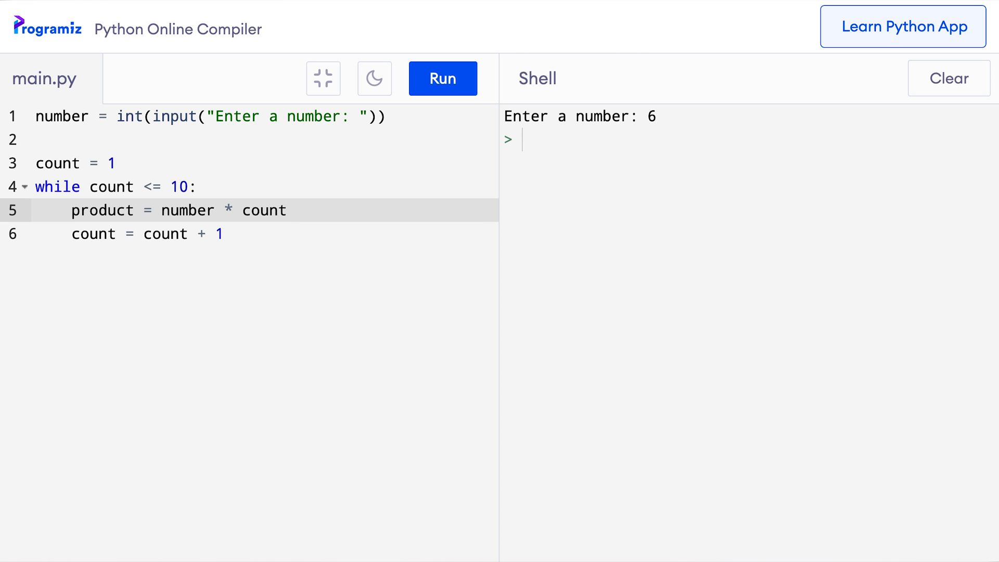
type("print(pro")
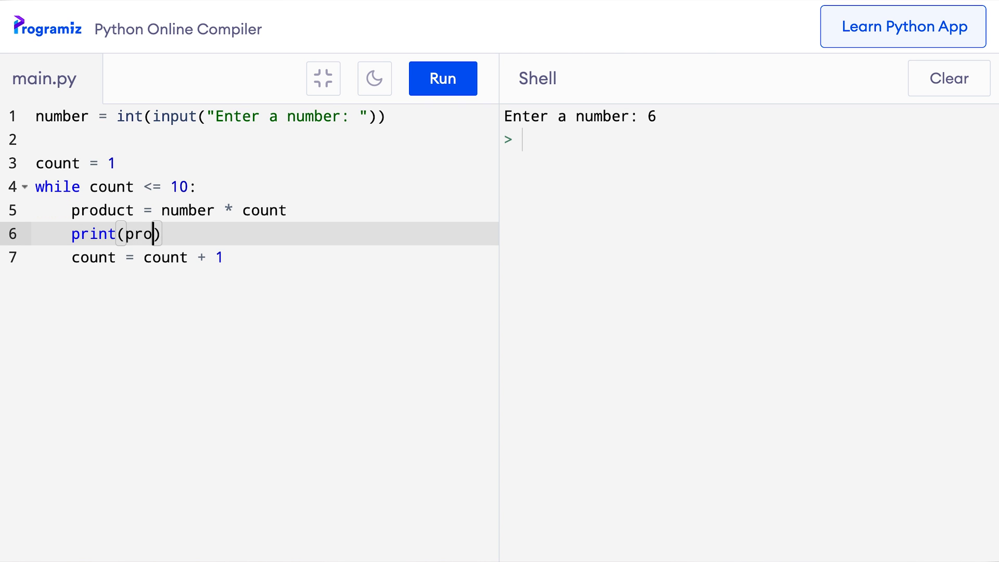
type("duct")
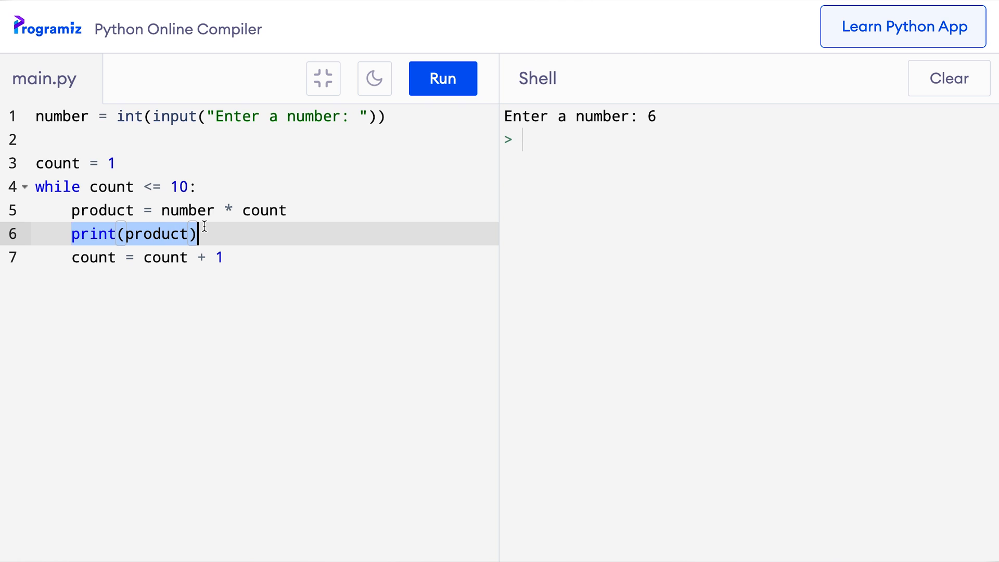
mouse_move(216, 232)
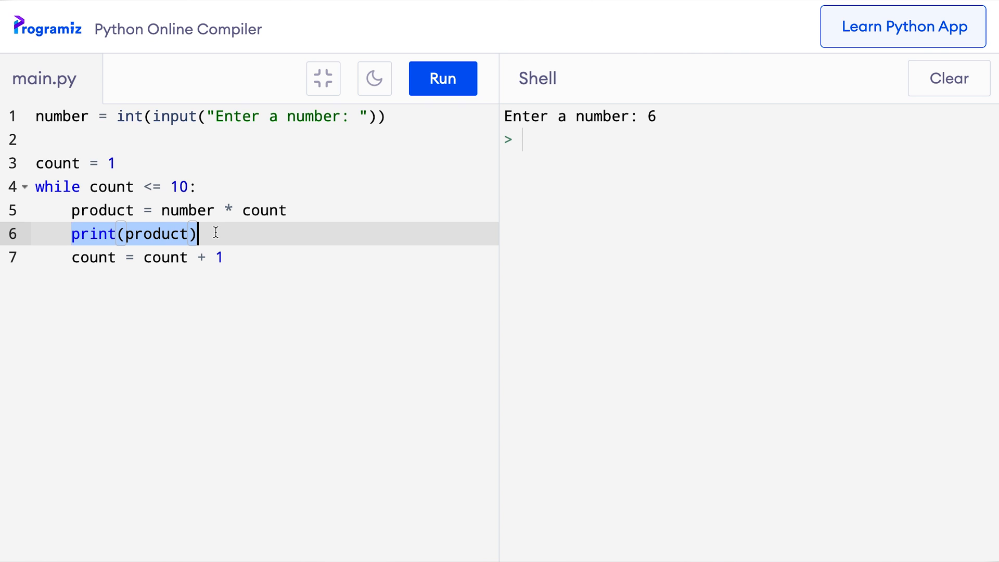
mouse_move(454, 100)
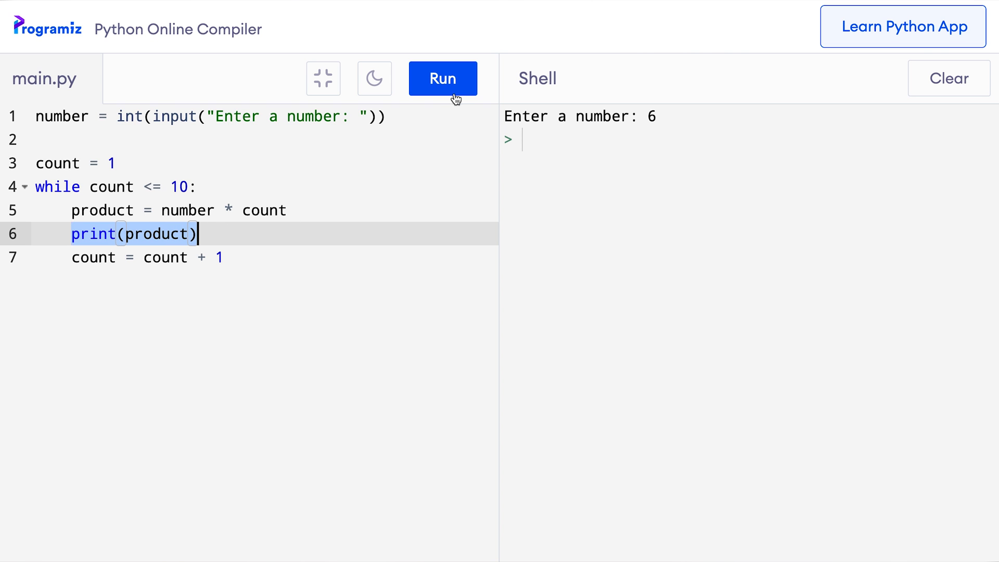
Run the updated program and enter 6 to print the multiples 6 to 60
left_click(442, 79)
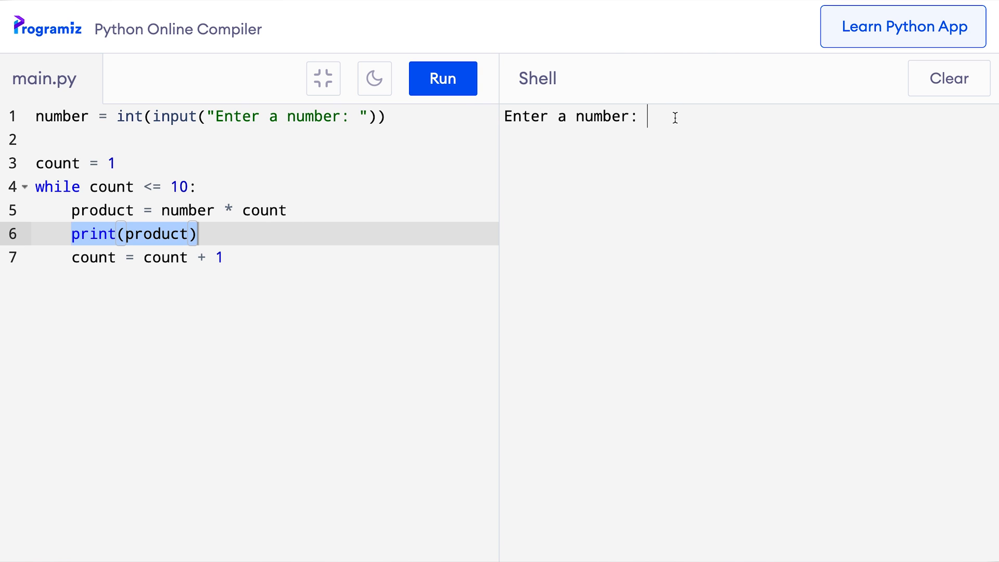
type("6")
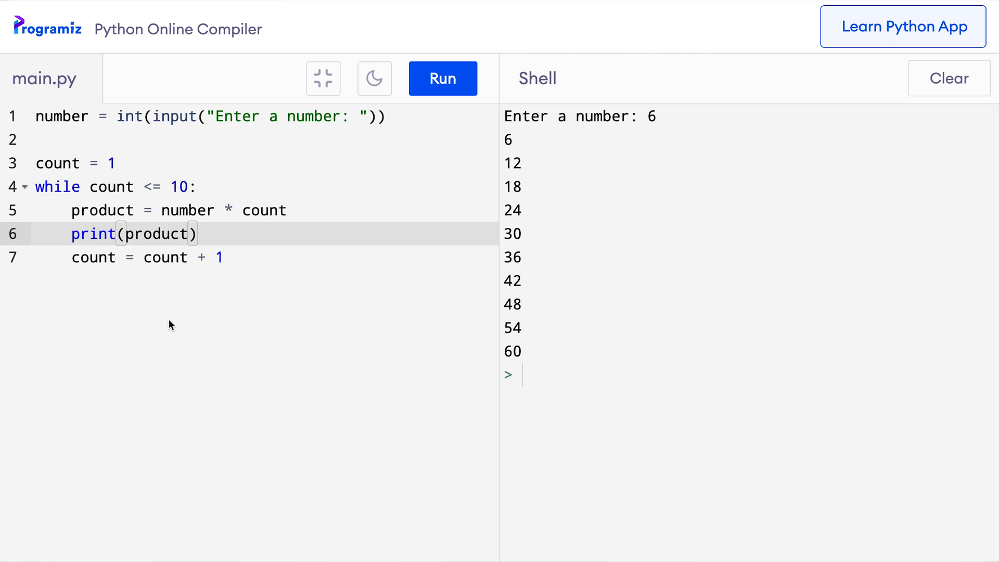
Change line 6 to print(number, "x", count, "=", product)
type("number,")
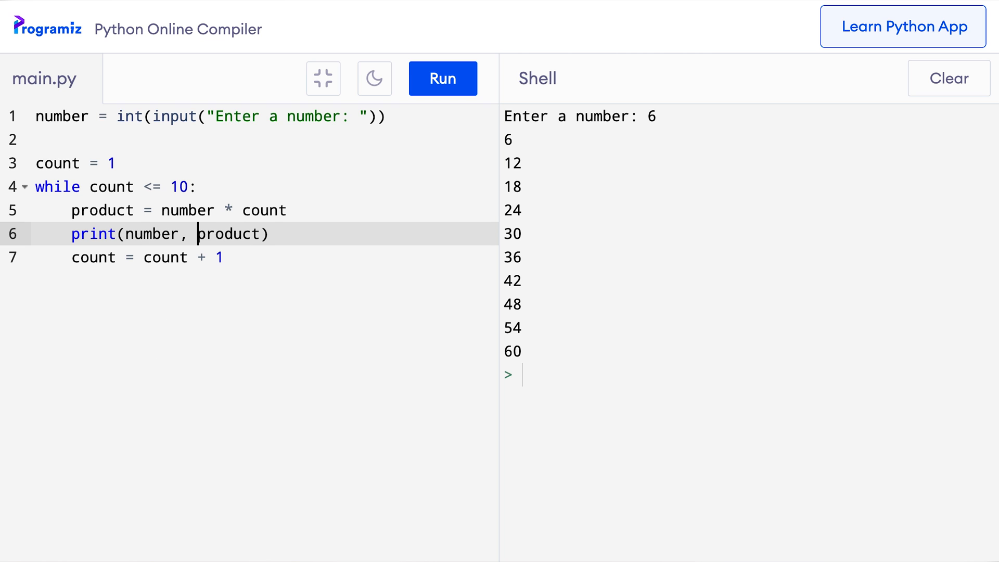
type("\"x\"")
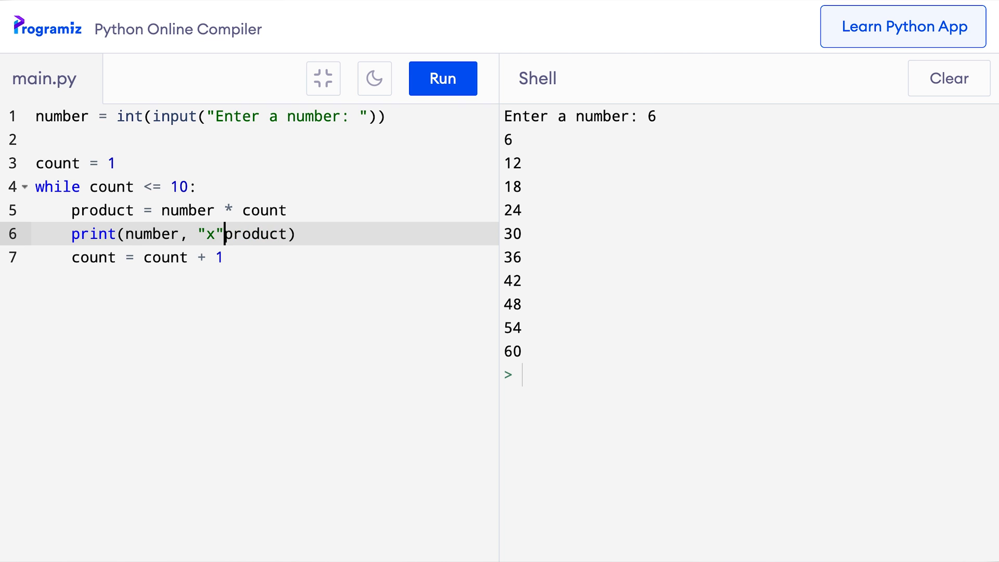
type(", count,")
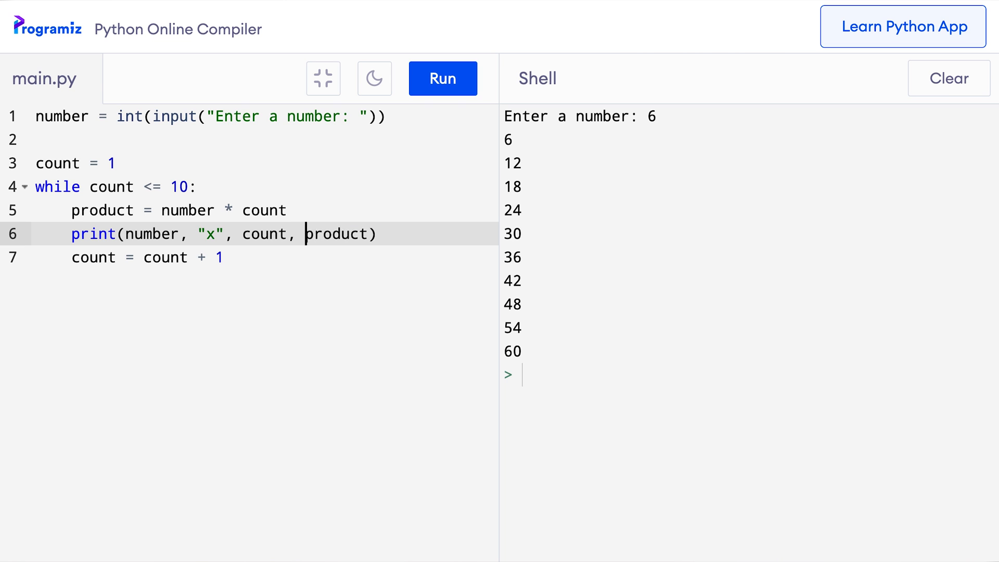
type("\"=\",")
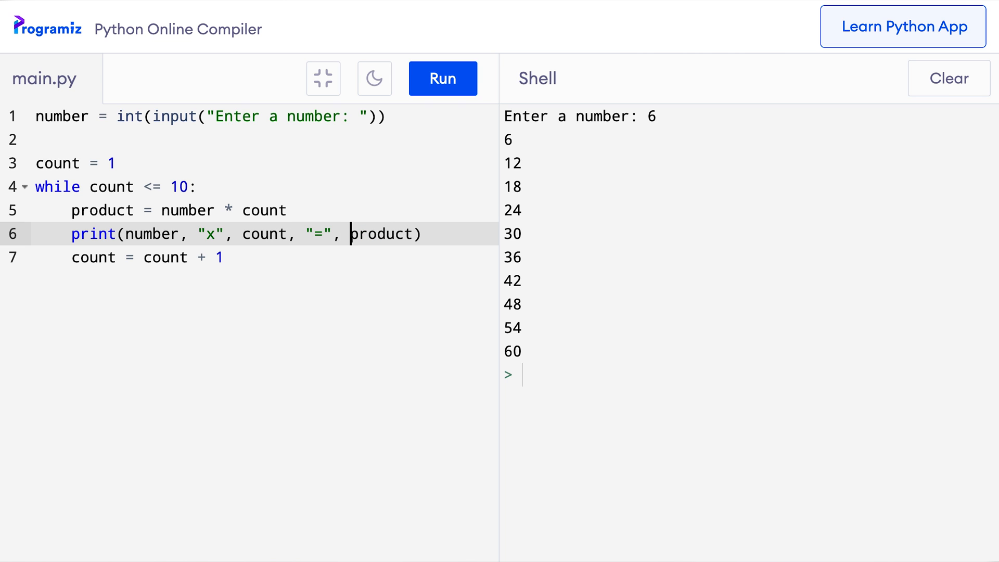
left_click(224, 256)
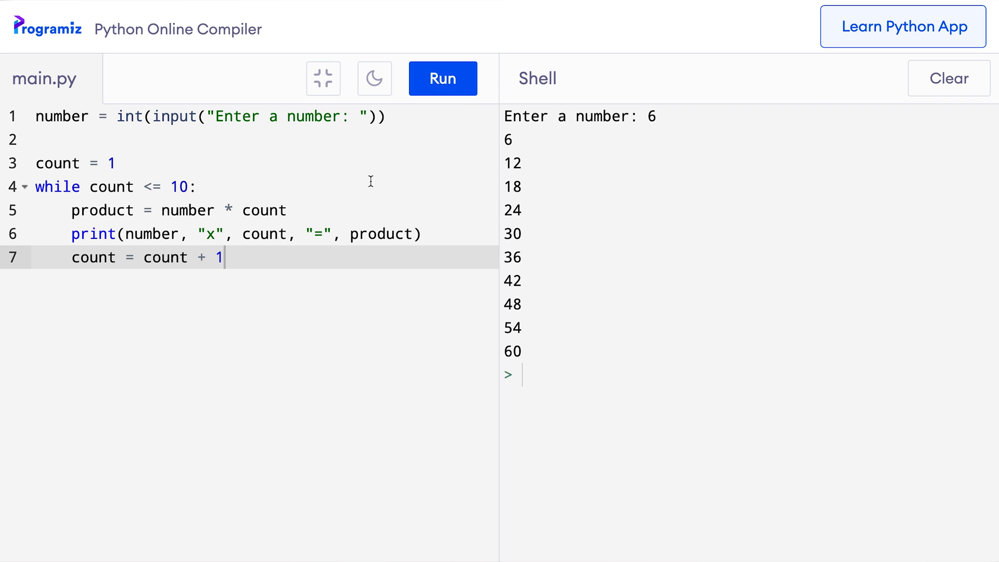
Rerun with input 6, producing lines 6 x 1 = 6 through 6 x 10 = 60
left_click(442, 79)
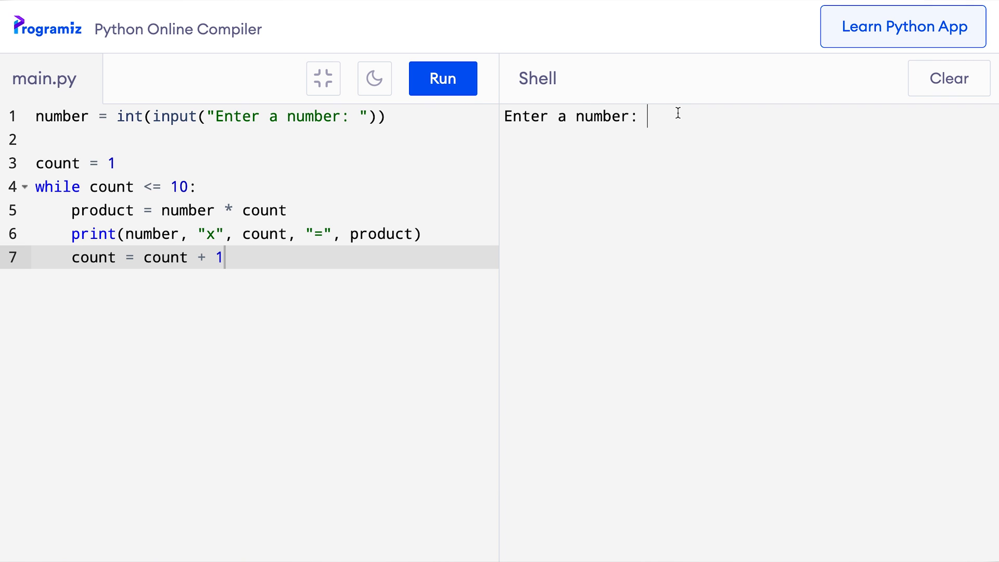
type("6")
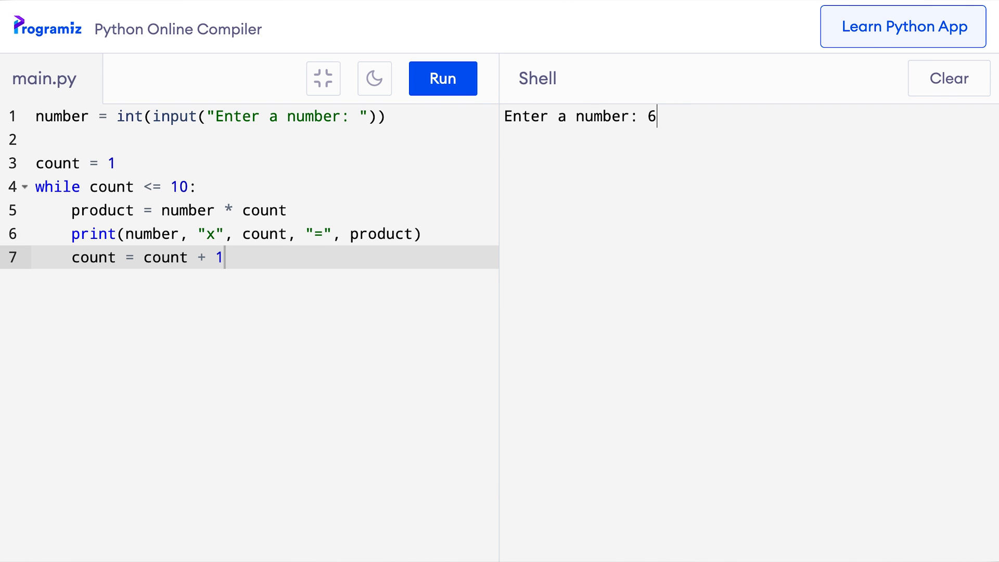
key("Return")
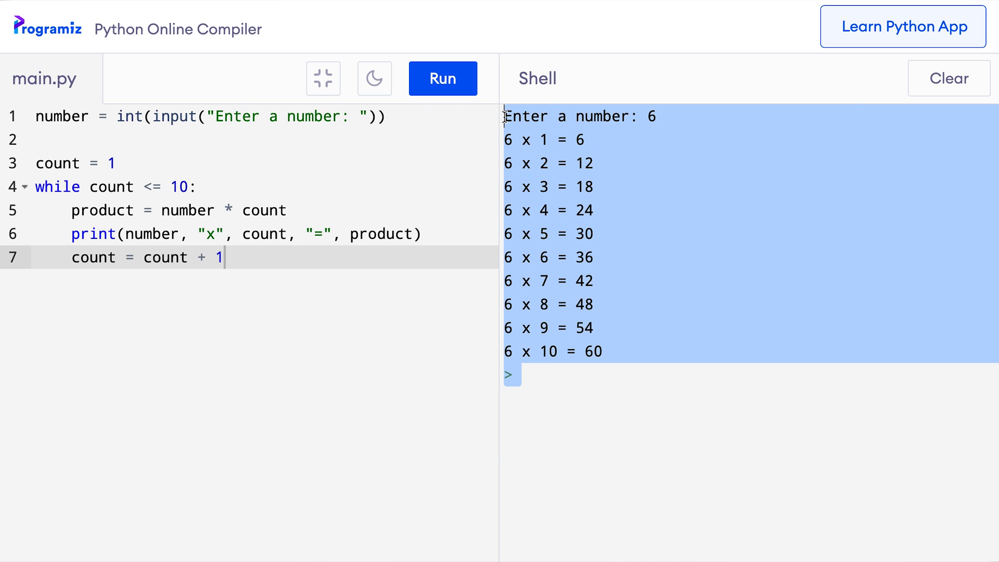
mouse_move(588, 297)
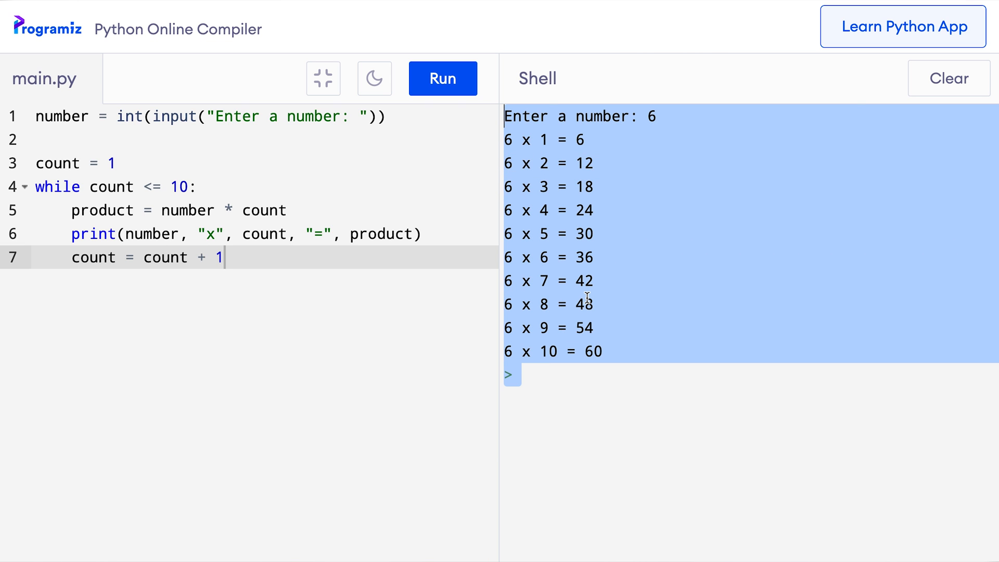
left_click(261, 256)
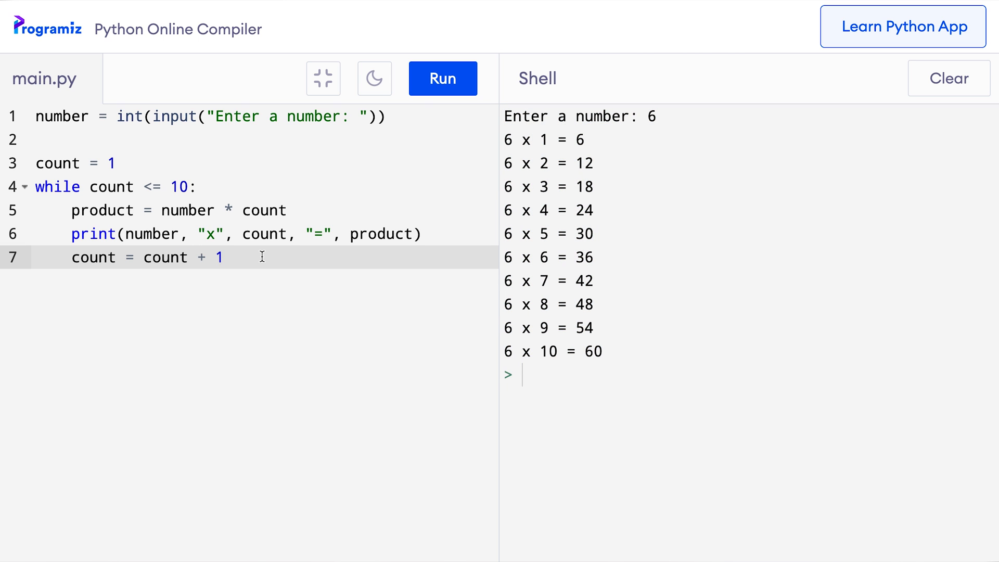
mouse_move(137, 233)
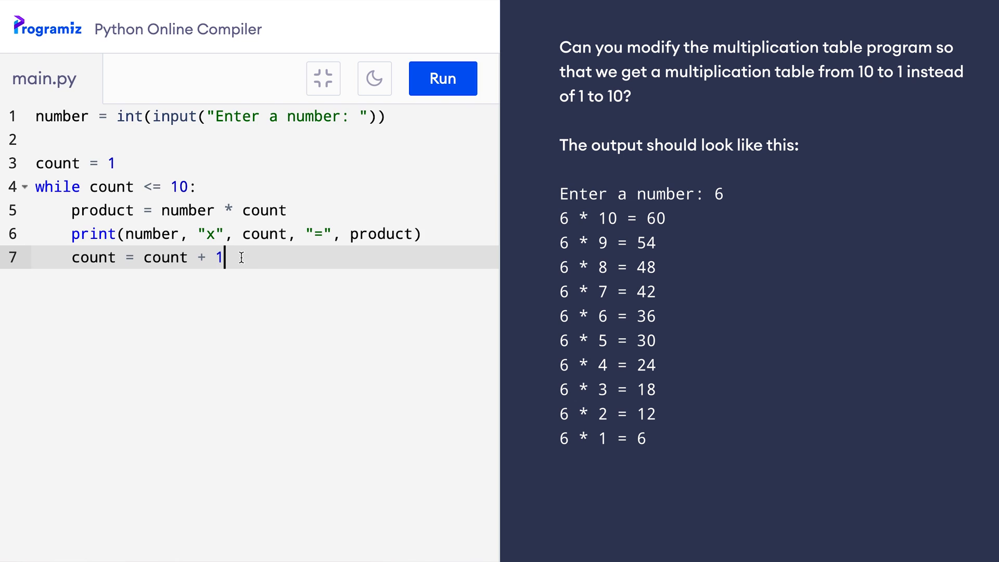
Select all the code in main.py with Ctrl+A
key("ctrl+a")
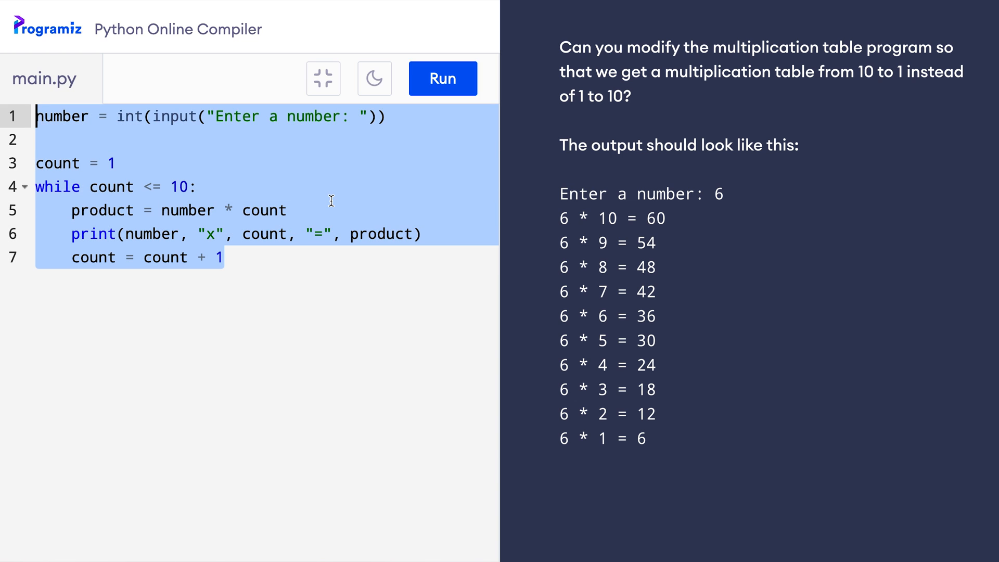